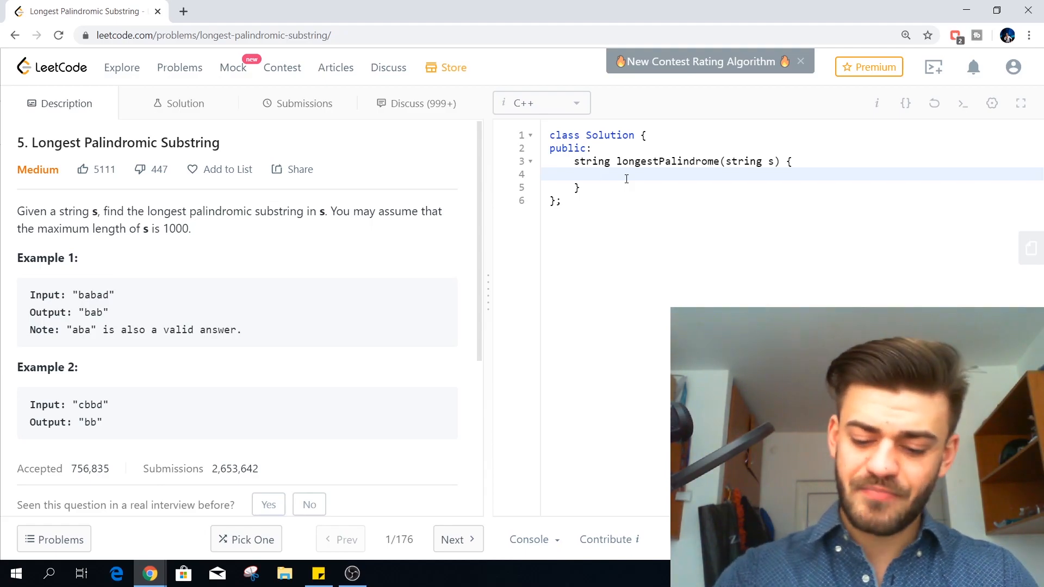
Step: Write a check(left, right) helper with i = left, j = right and a while loop doing i++, j--
{"action": "type", "text": "(left, right):"}
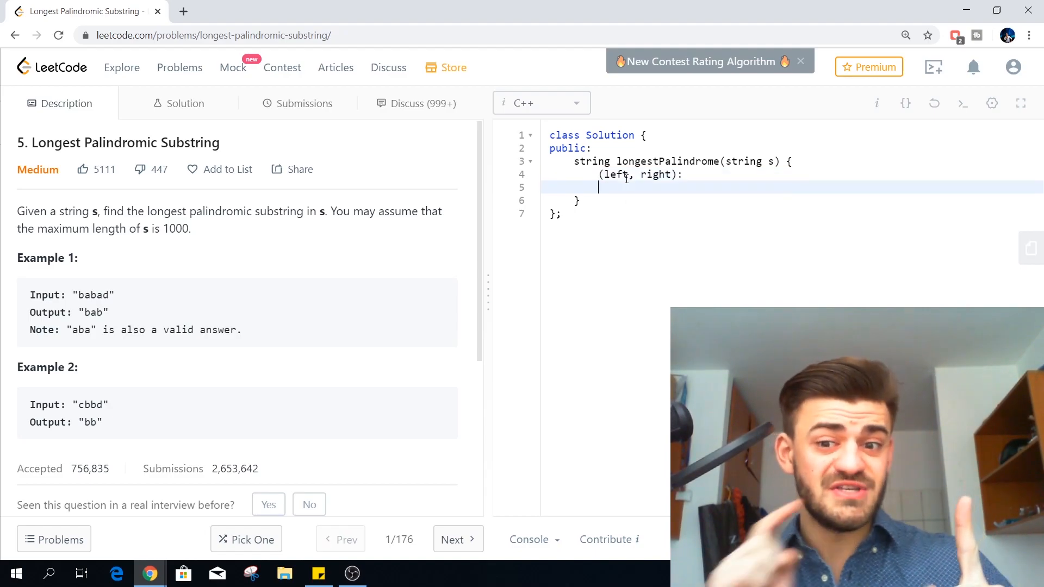
{"action": "type", "text": "i = left"}
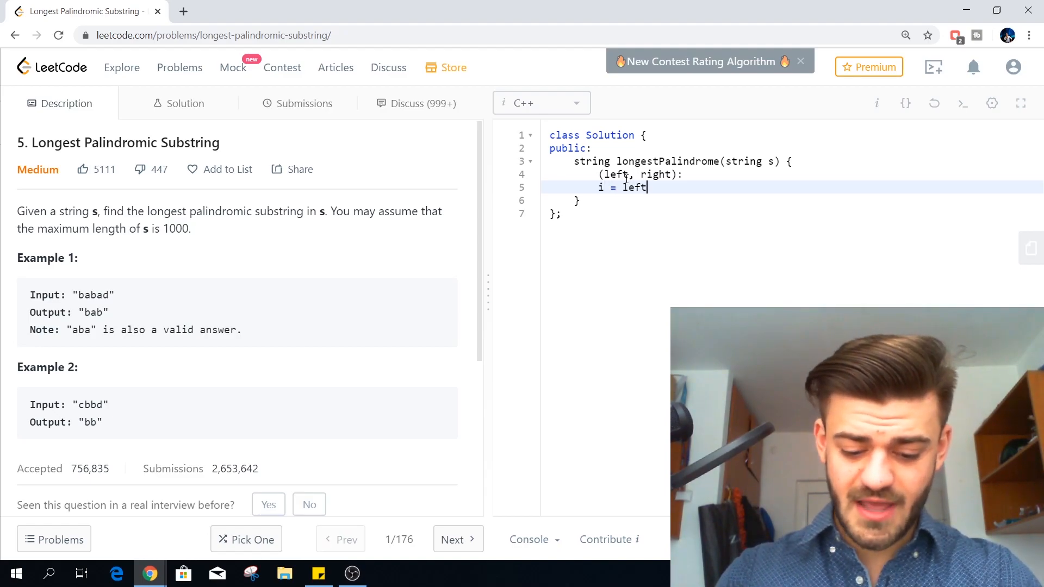
{"action": "type", "text": ", j = right"}
{"action": "type", "text": "while(i < j && s[i] == s[j"}
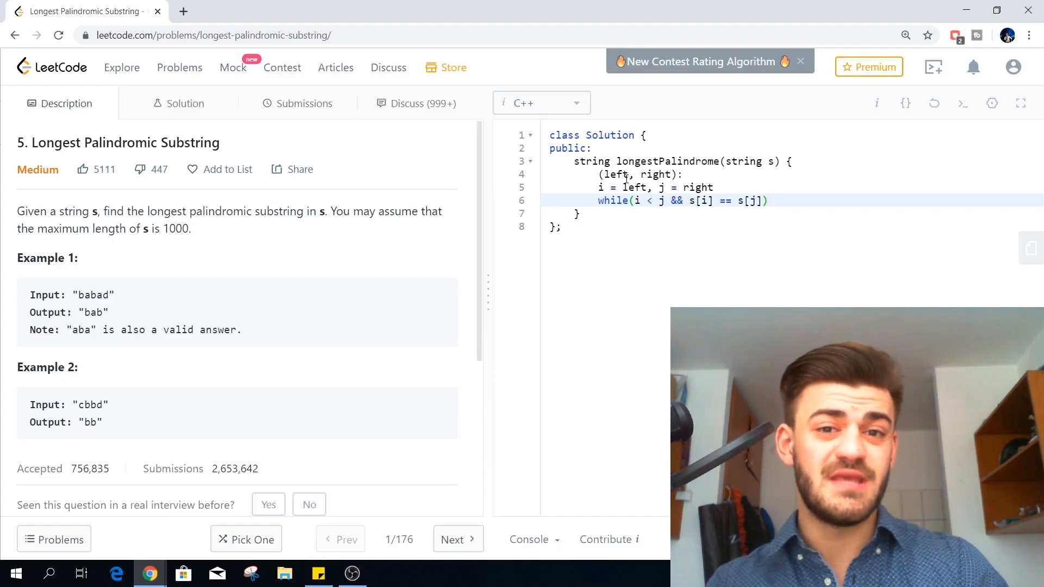
{"action": "type", "text": "{"}
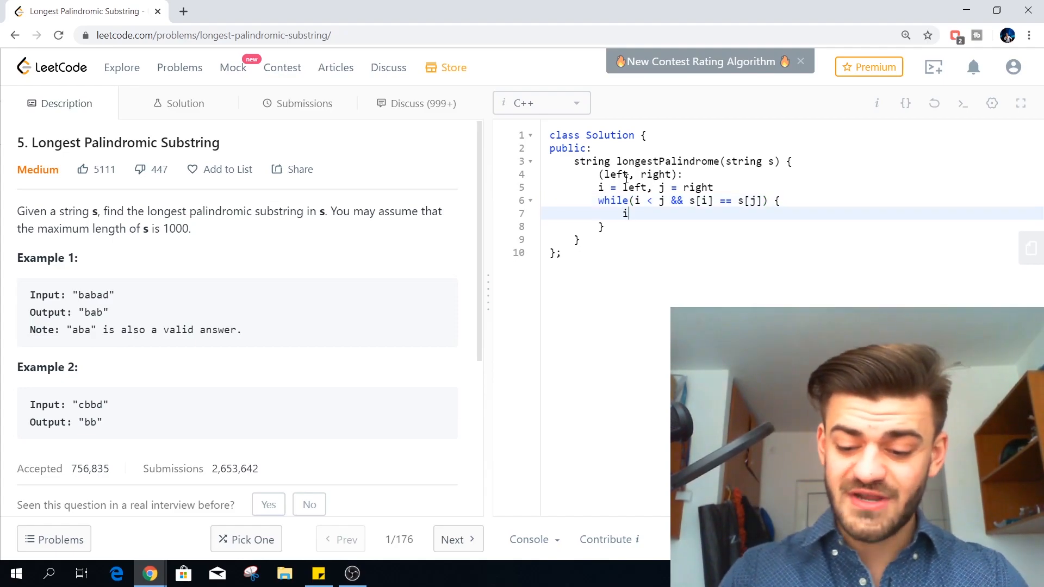
{"action": "type", "text": "++; j--"}
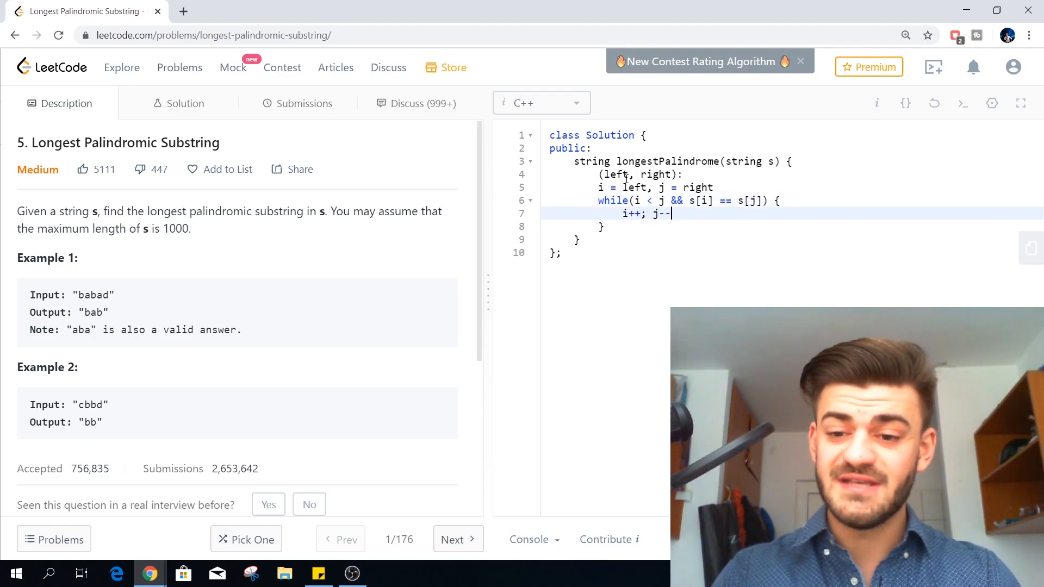
{"action": "type", "text": ";"}
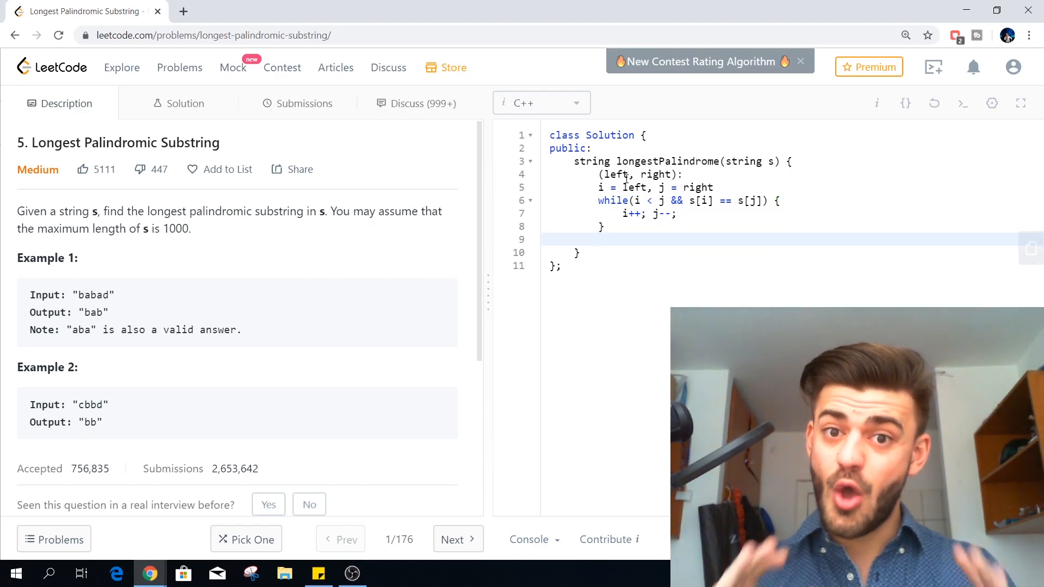
Step: Finish the helper: if(i >= j) return true; otherwise return false
{"action": "type", "text": "if(i )"}
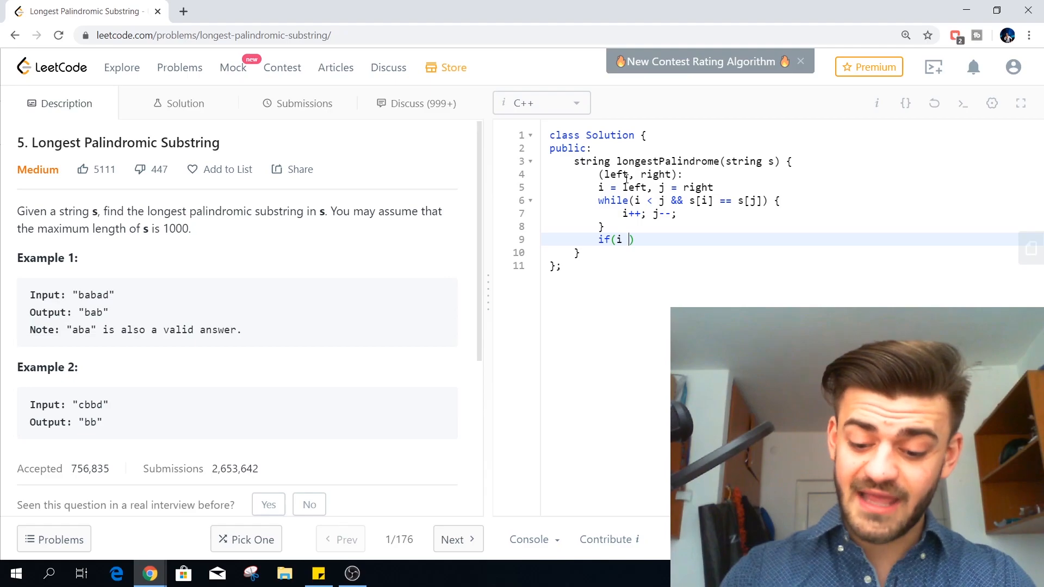
{"action": "type", "text": ">= j)"}
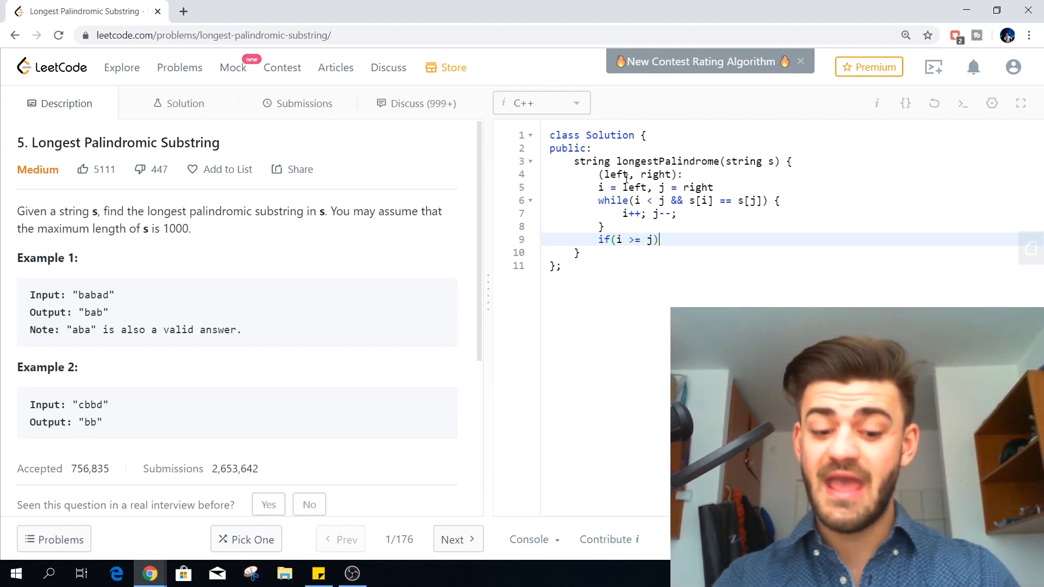
{"action": "type", "text": "return true;"}
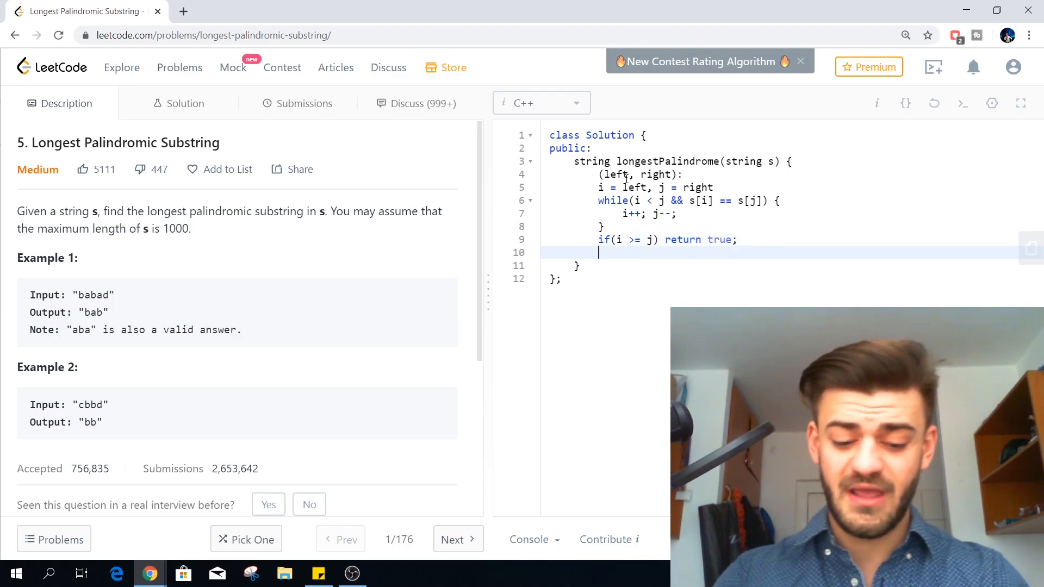
{"action": "type", "text": "return false;"}
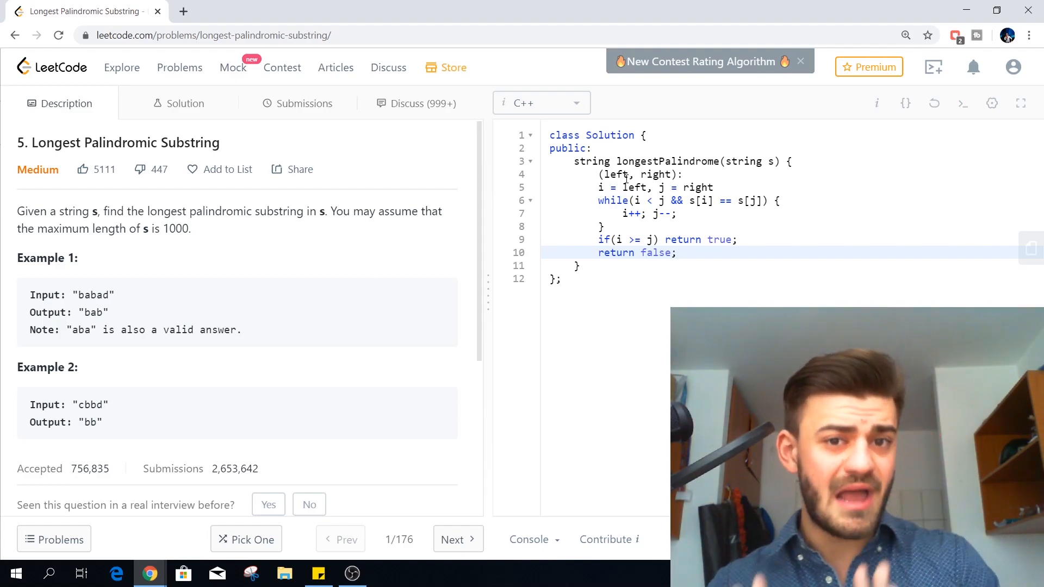
Step: Add the comment "// brute force: O(n^3)" below the helper
{"action": "type", "text": "// brute force"}
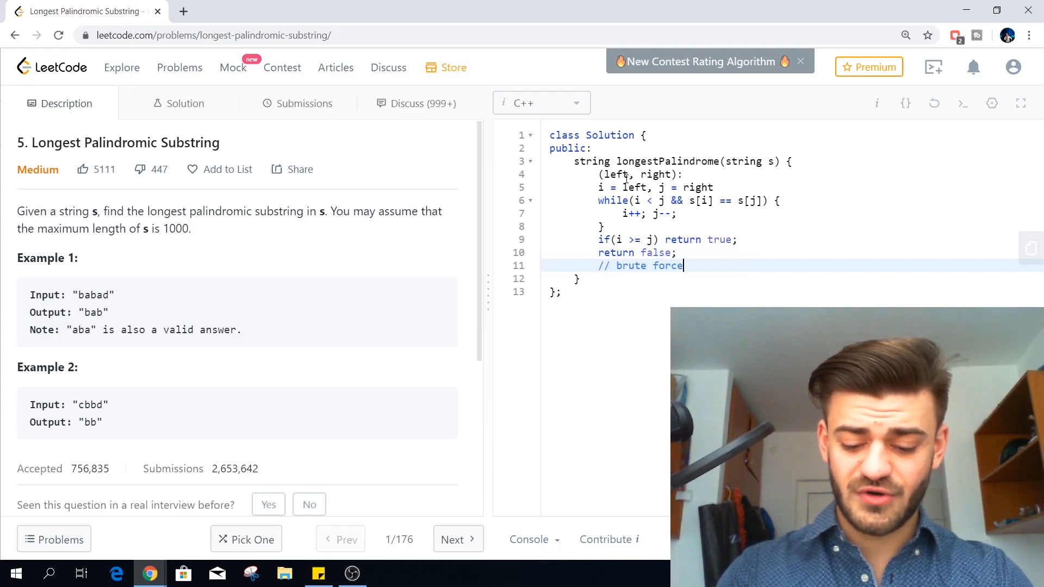
{"action": "type", "text": ": O(n^)"}
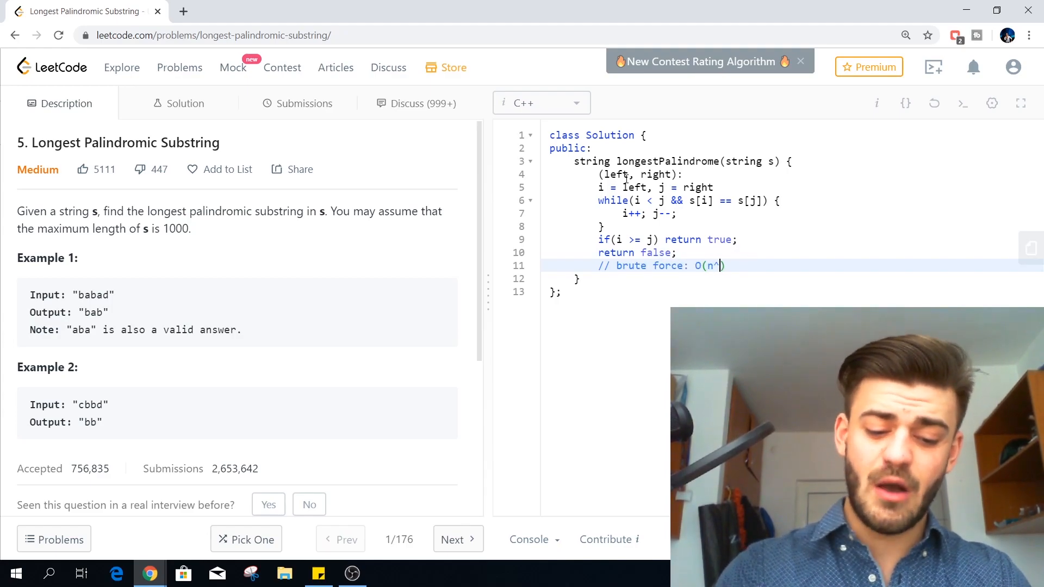
{"action": "type", "text": "3)"}
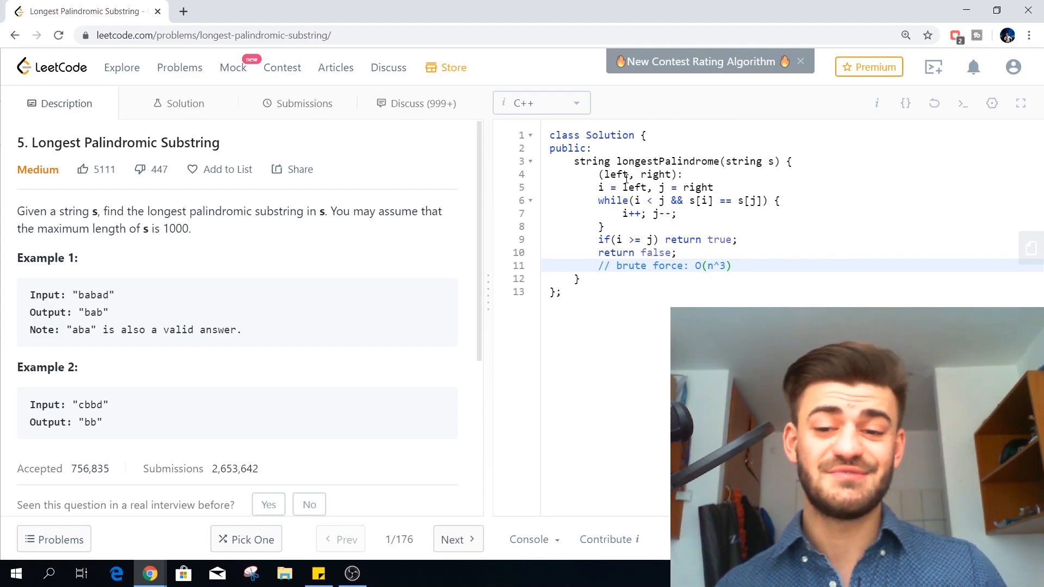
Step: Add the comment "// O(n^2) possible solutions * O(n)" explaining the cubic cost
{"action": "type", "text": "/"}
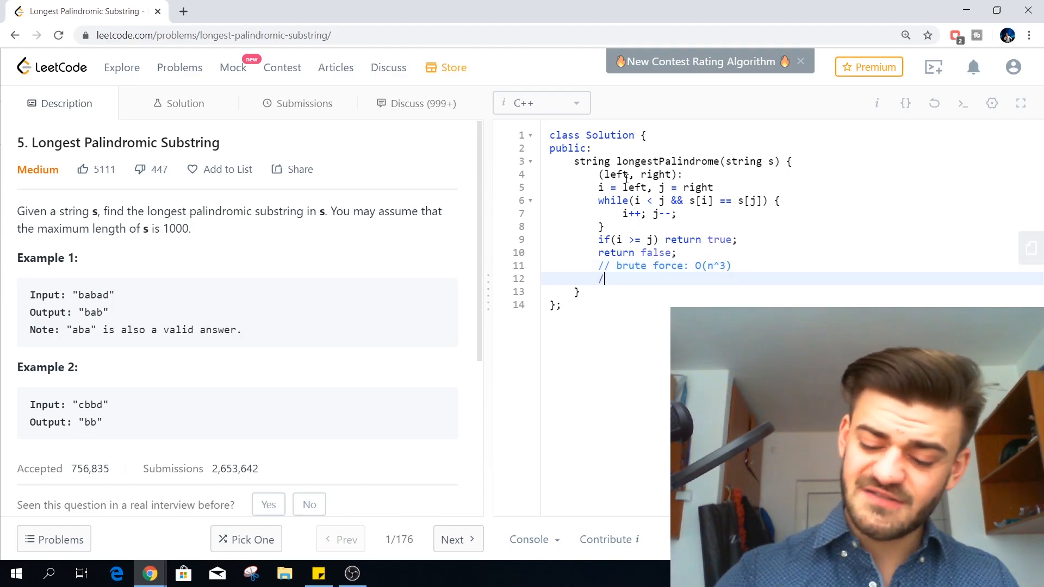
{"action": "type", "text": "/"}
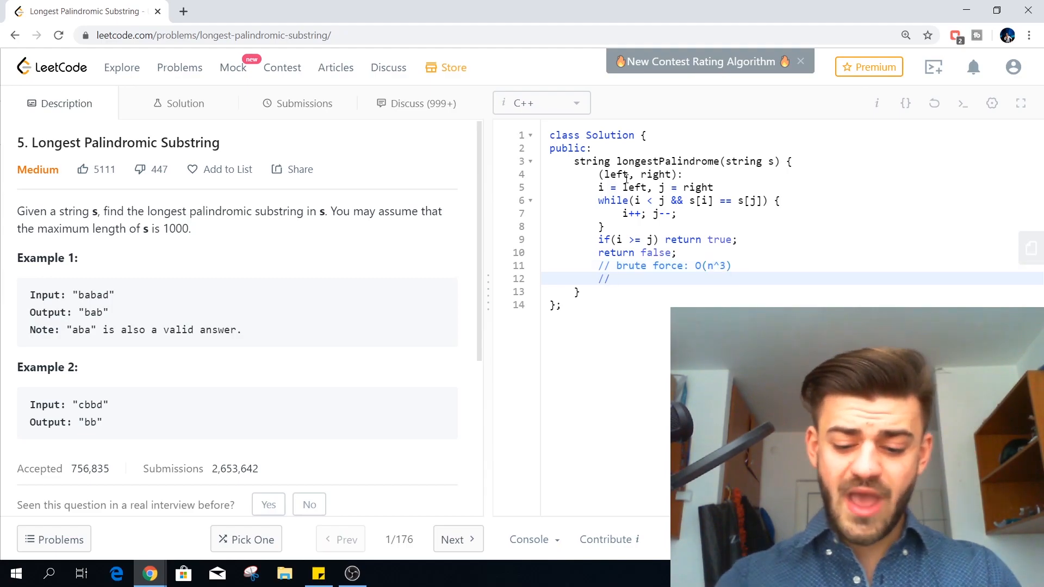
{"action": "type", "text": "O(n^2)"}
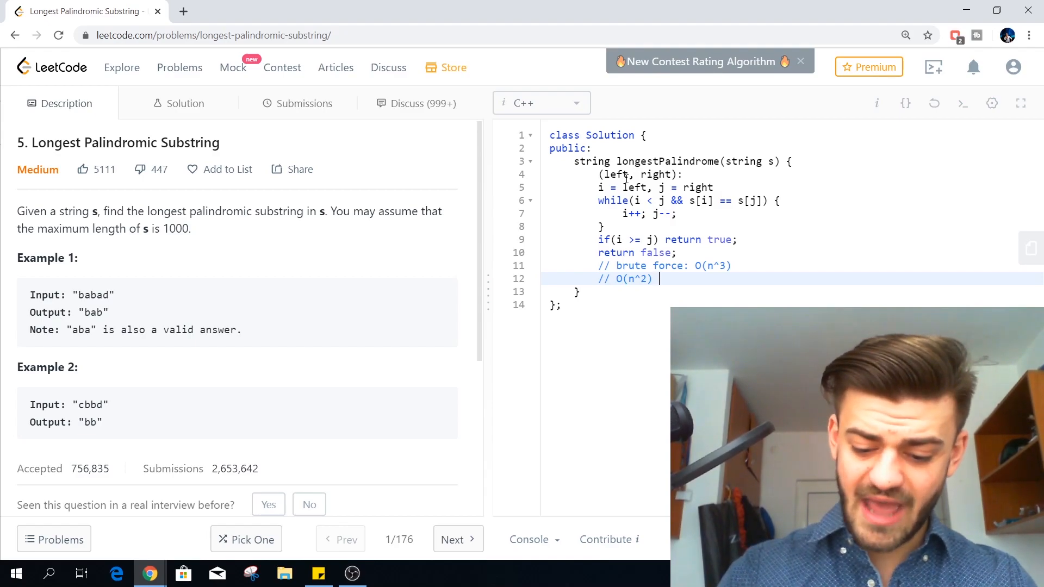
{"action": "type", "text": "solut"}
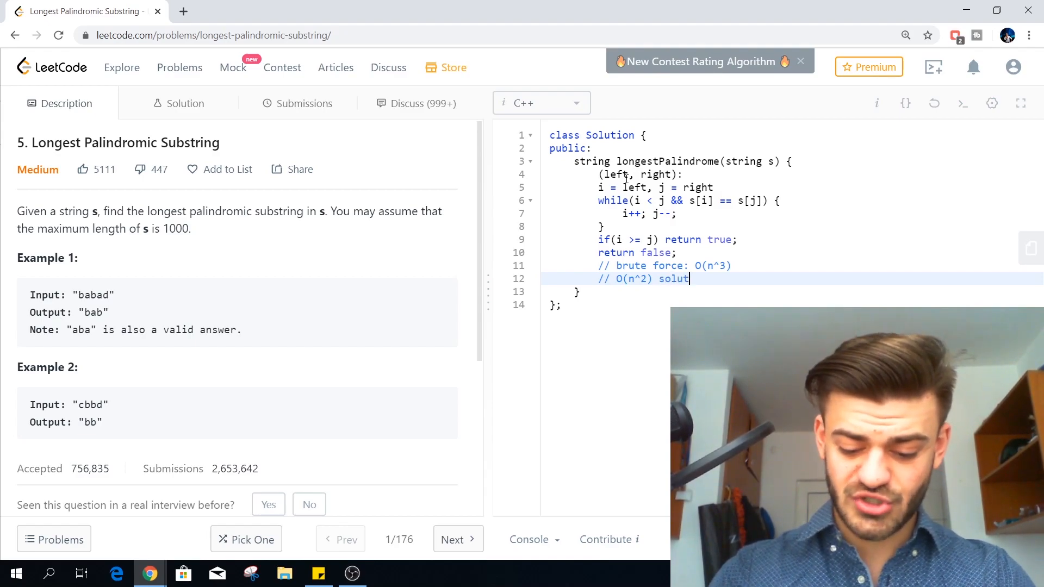
{"action": "type", "text": "ions * O"}
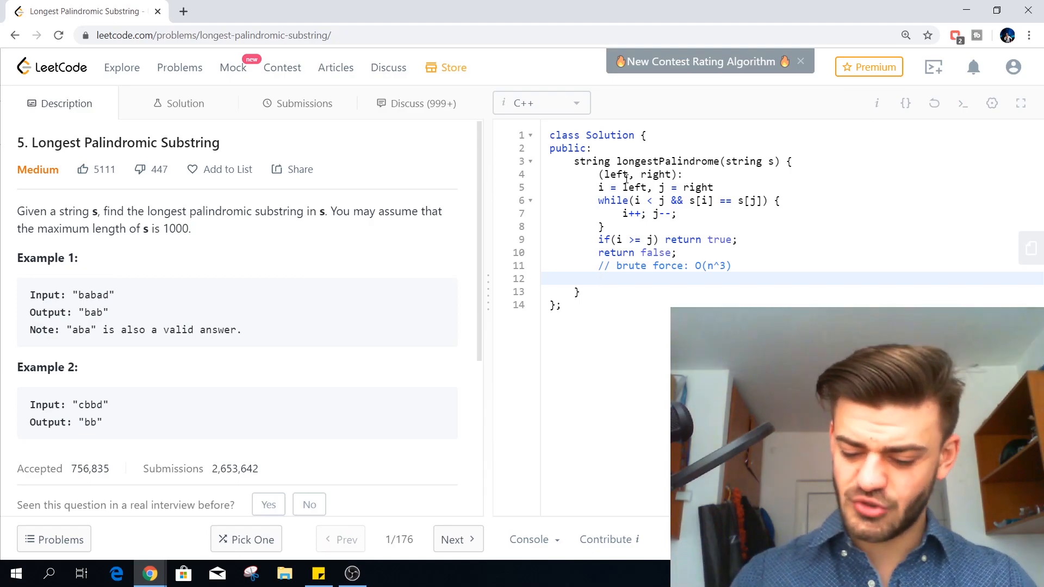
{"action": "type", "text": "// O(n)"}
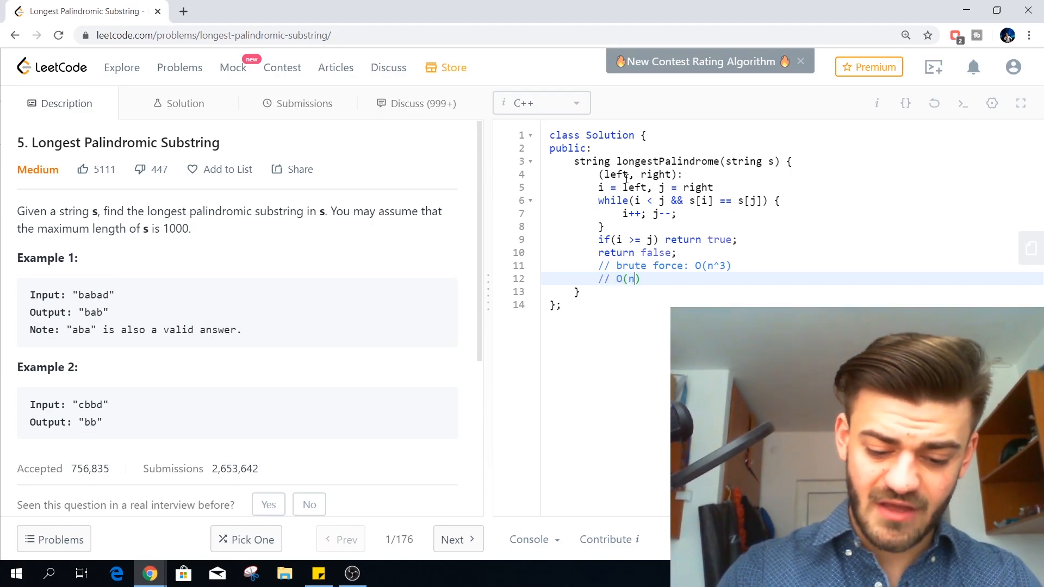
{"action": "type", "text": "^2)"}
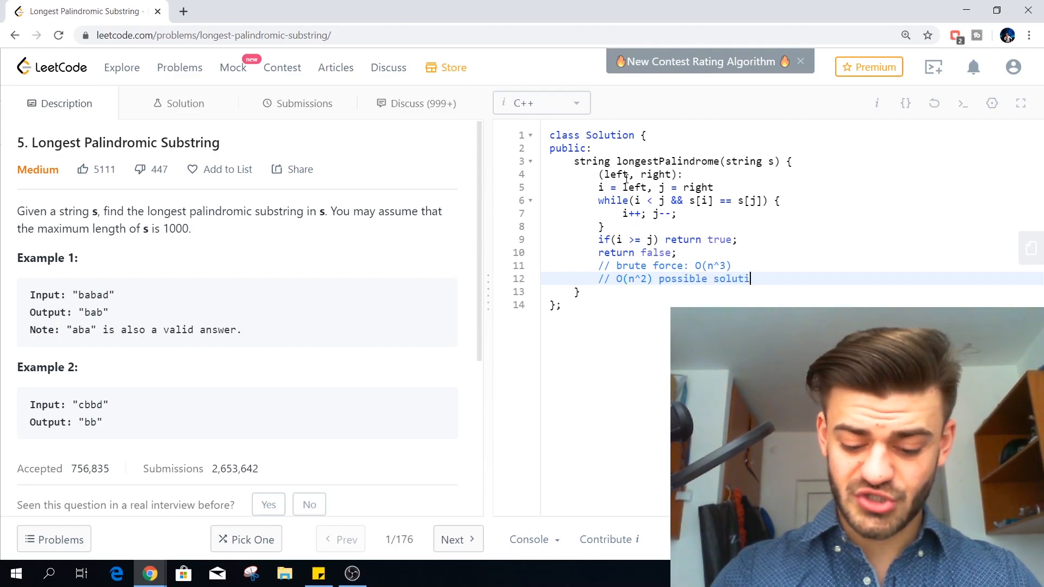
{"action": "type", "text": "ons *"}
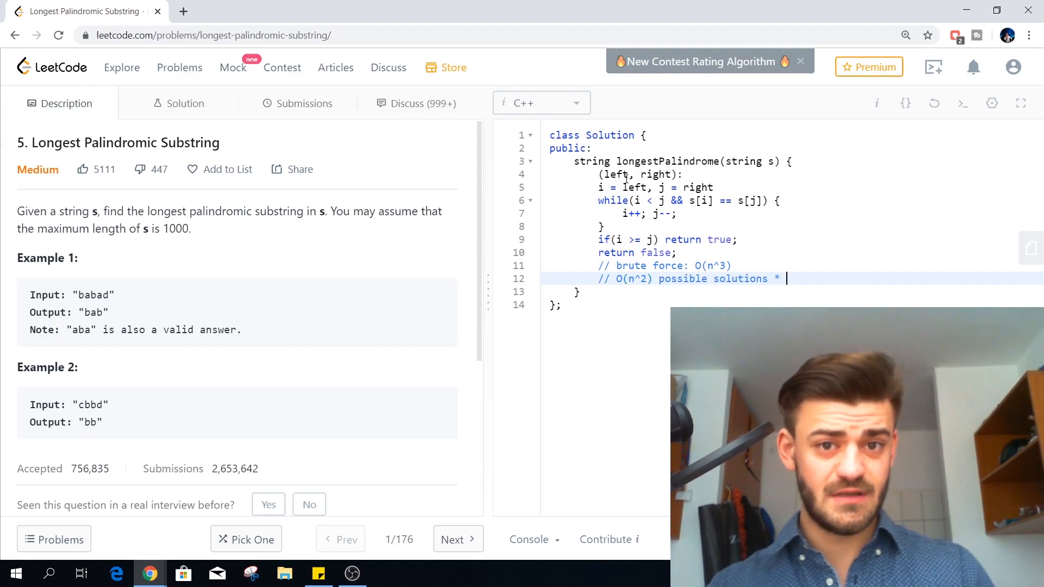
{"action": "type", "text": "O(n)"}
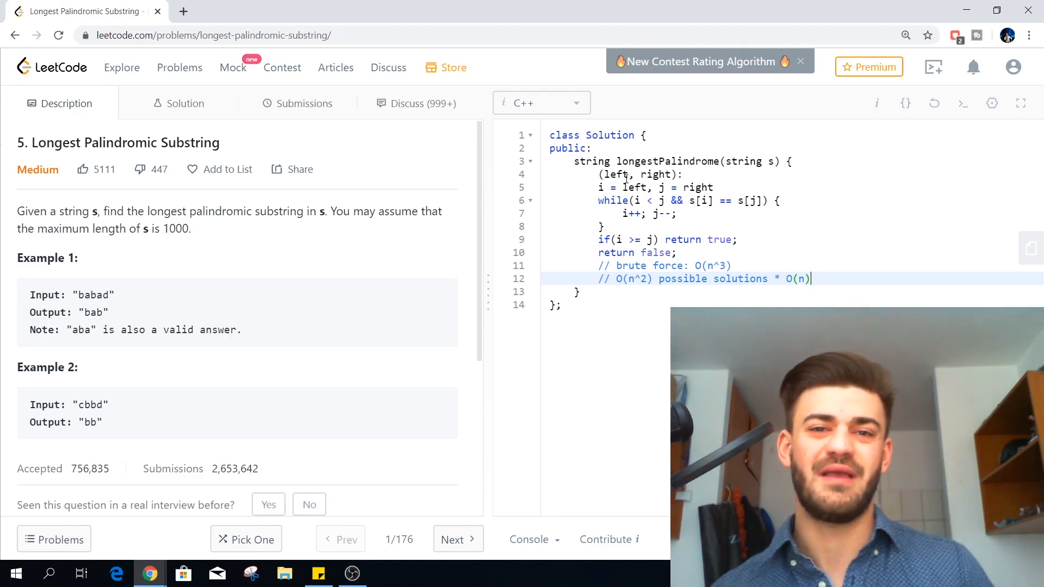
Step: Add the comment "// dp[i][j] = true/false if [i...j] is a palindrome"
{"action": "type", "text": "// dp[i][j] = true/false if [i...j] is a palindrome"}
{"action": "type", "text": "// s[i], s[i+1], ... , s[j - 1], s[j"}
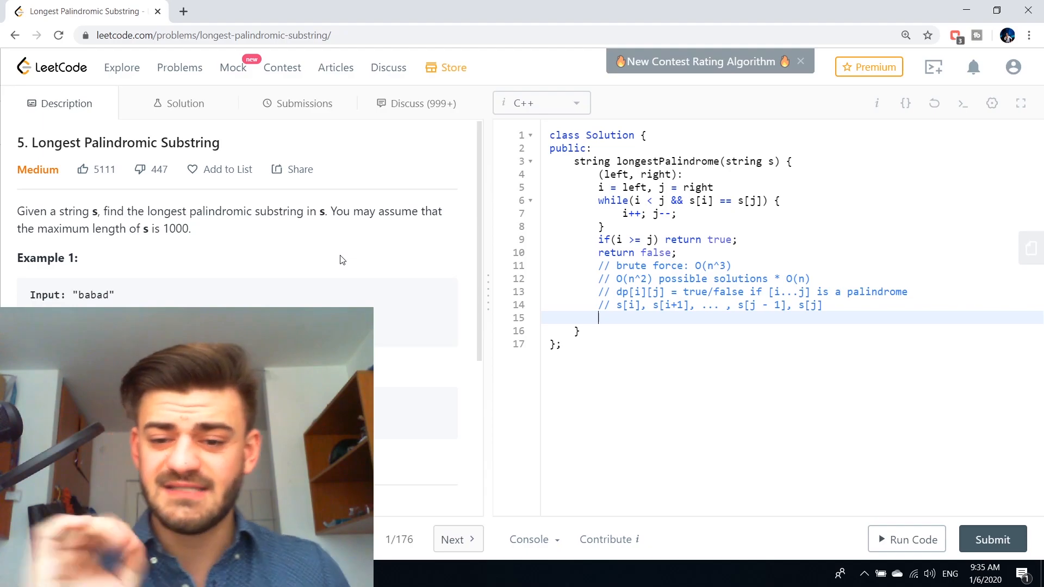
Step: Write the recurrence comment "// dp[i][j] = (s[i] == s[j] && dp[i+1][j-1])" before clearing the body
{"action": "type", "text": "// dp[i][j]"}
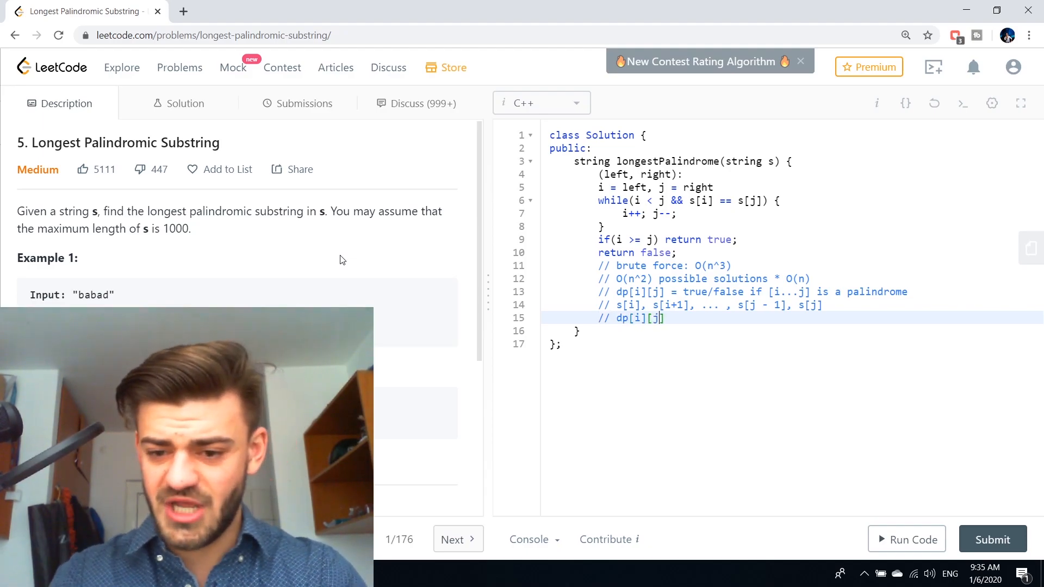
{"action": "type", "text": "= ()"}
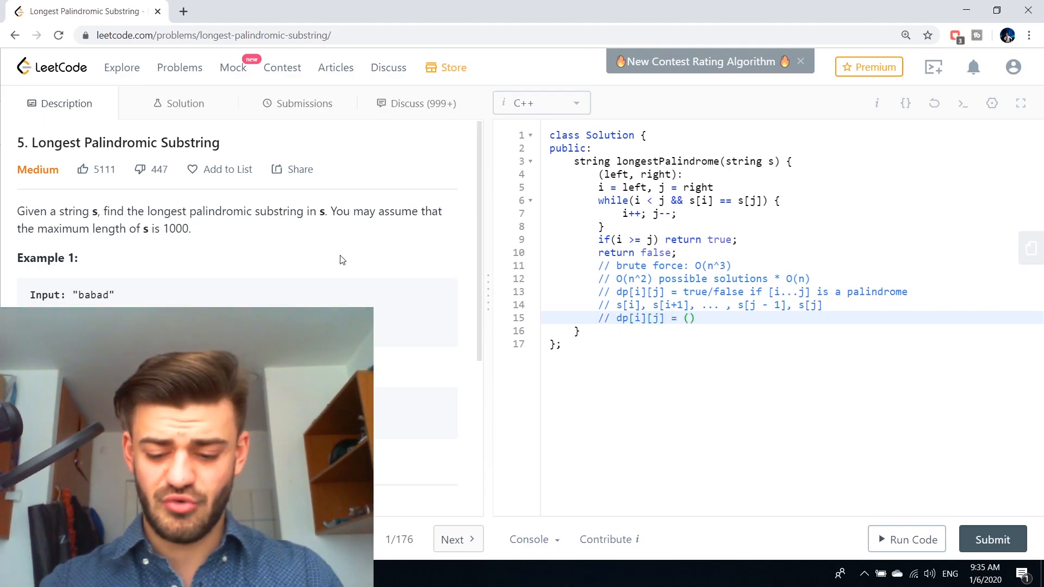
{"action": "type", "text": "s[i] == s[j] && dp[i"}
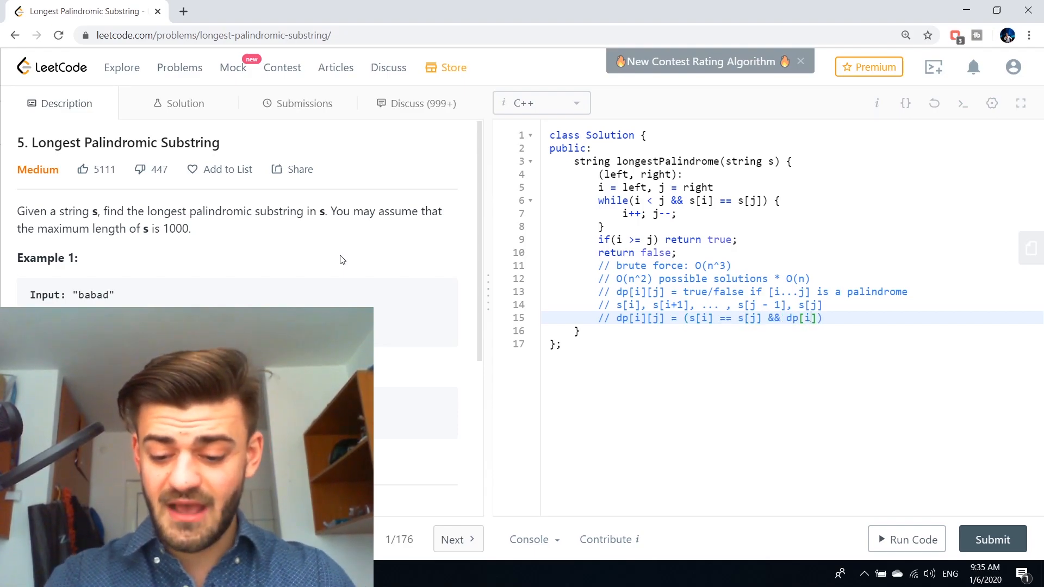
{"action": "type", "text": "+1][j-1]"}
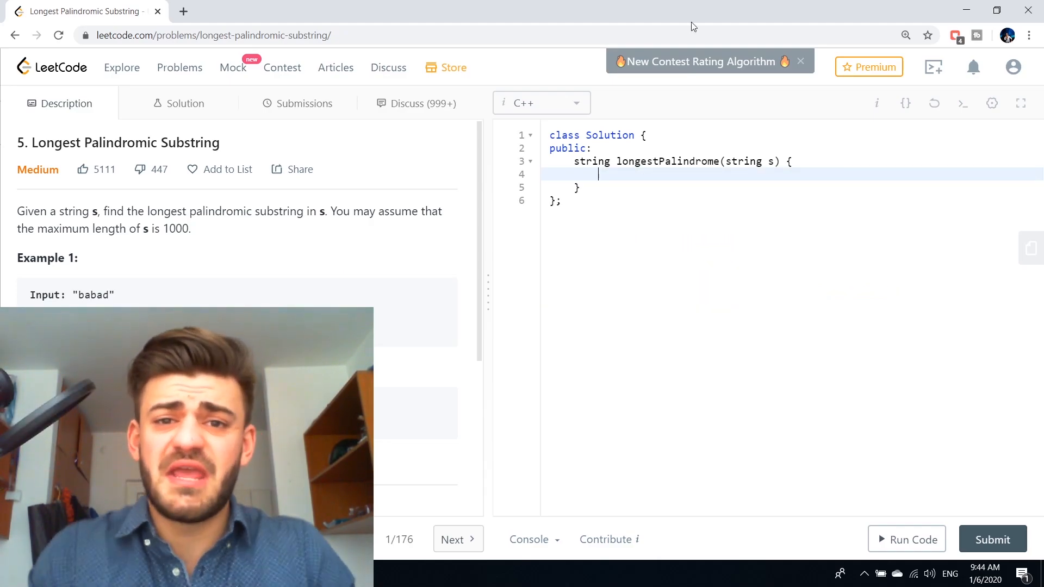
Step: Declare int n = s.size() and an n-by-n vector<vector<bool>> dp table
{"action": "type", "text": "int n ="}
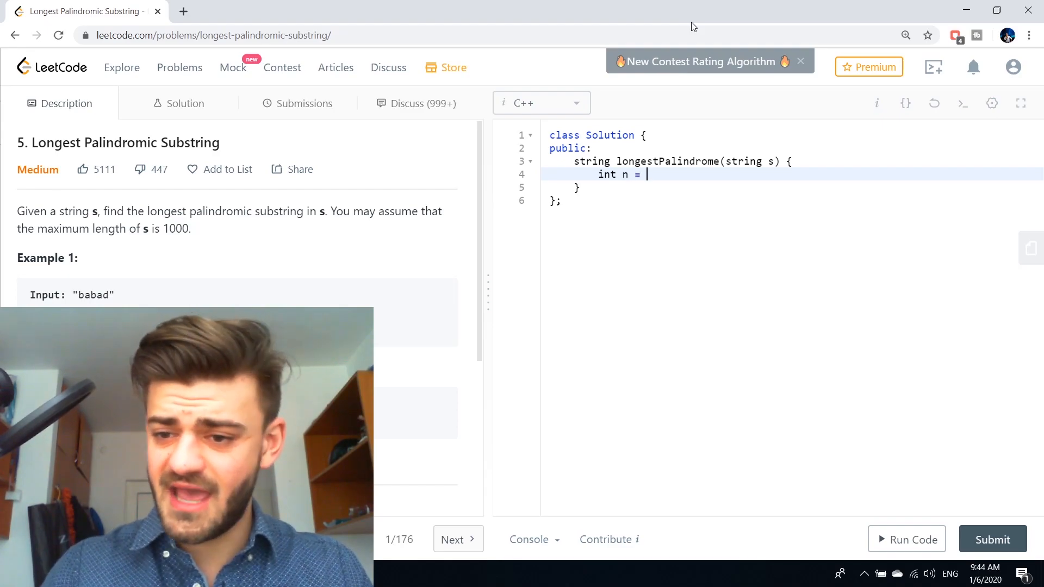
{"action": "type", "text": "s.size();"}
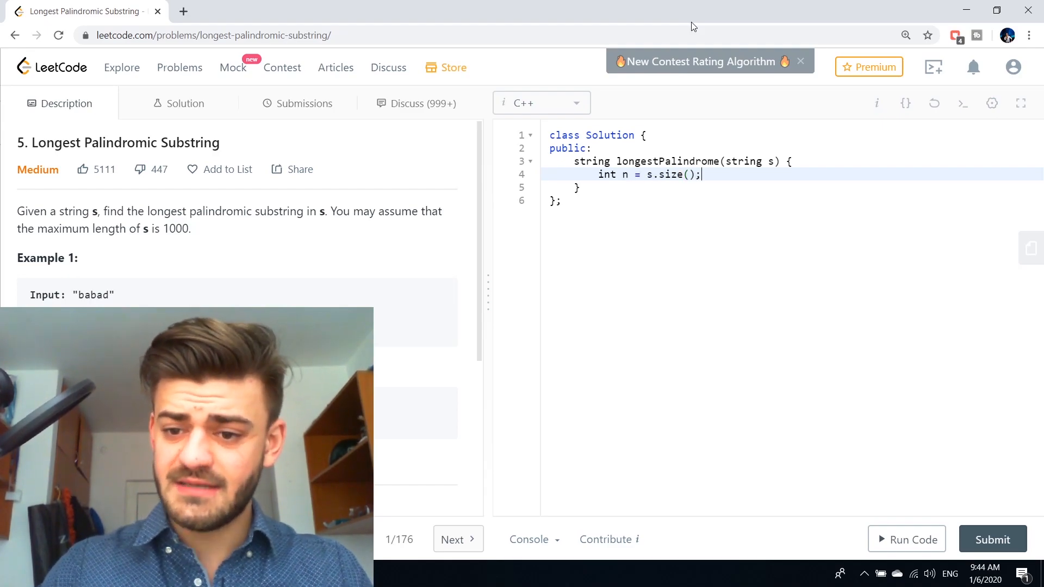
{"action": "type", "text": "vector<"}
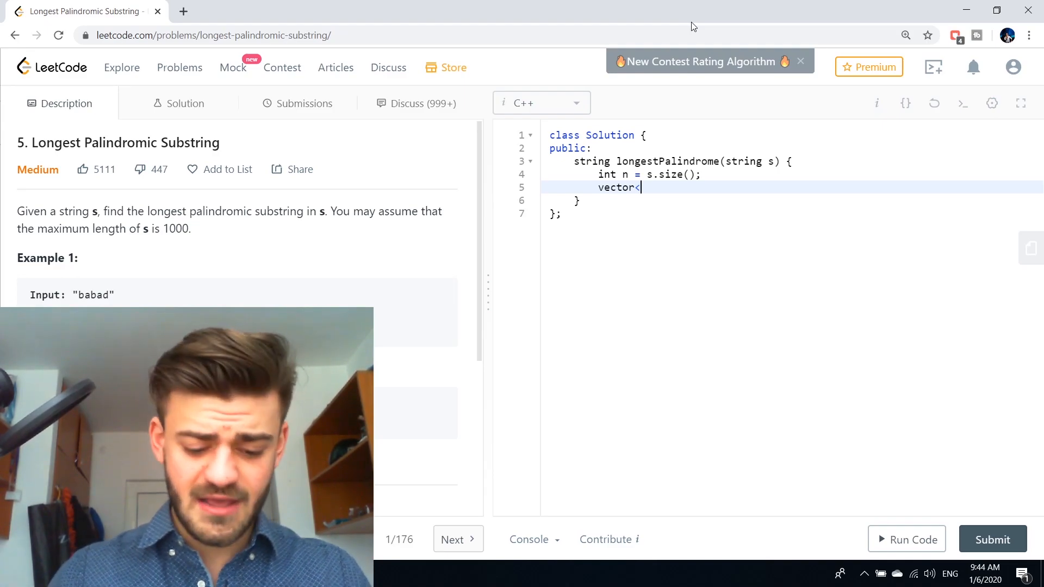
{"action": "type", "text": "vector<bo"}
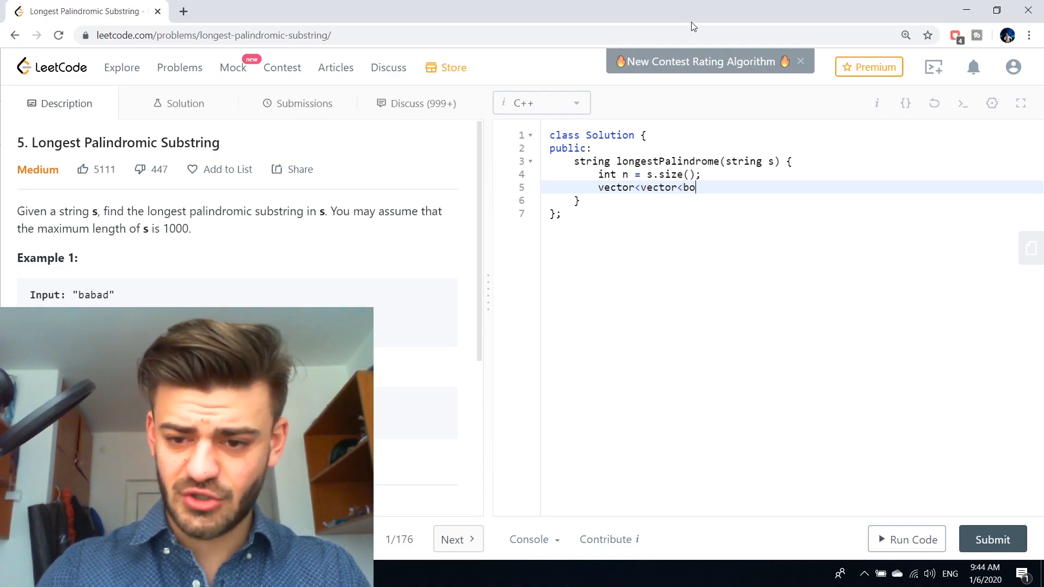
{"action": "type", "text": "ol>> dp()"}
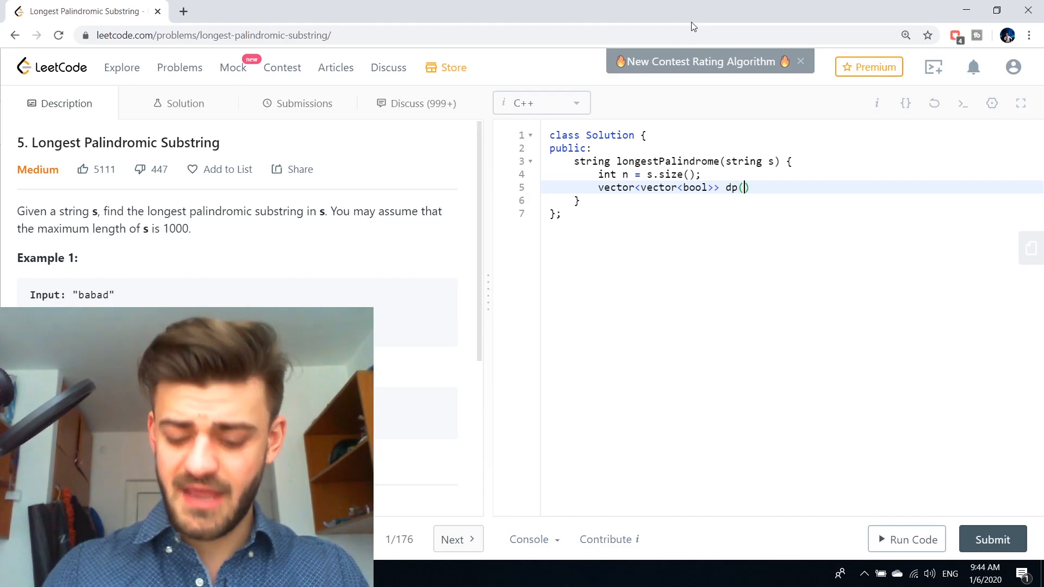
{"action": "type", "text": "n,"}
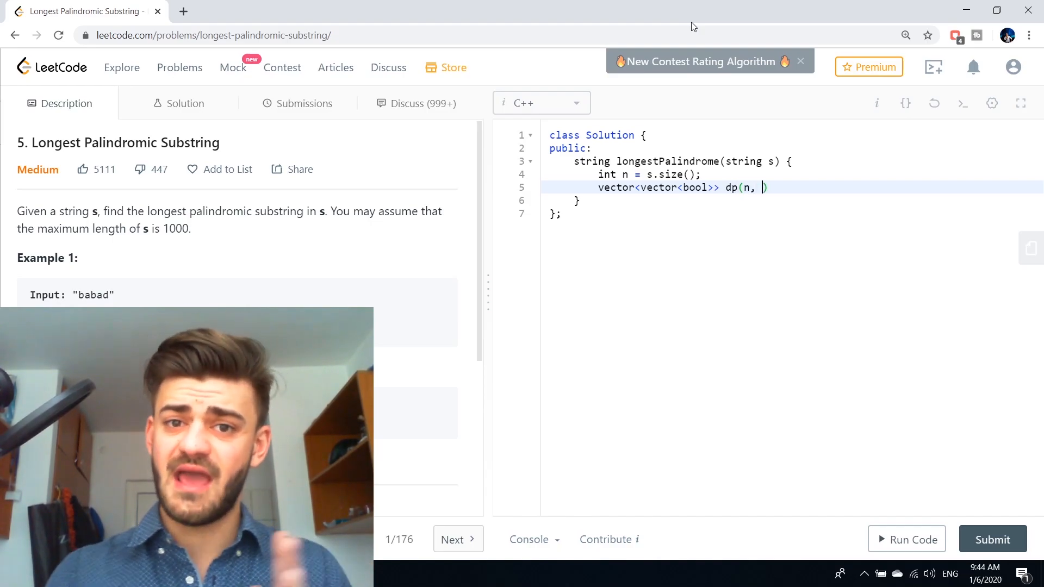
{"action": "type", "text": "vector<bool>(n, false"}
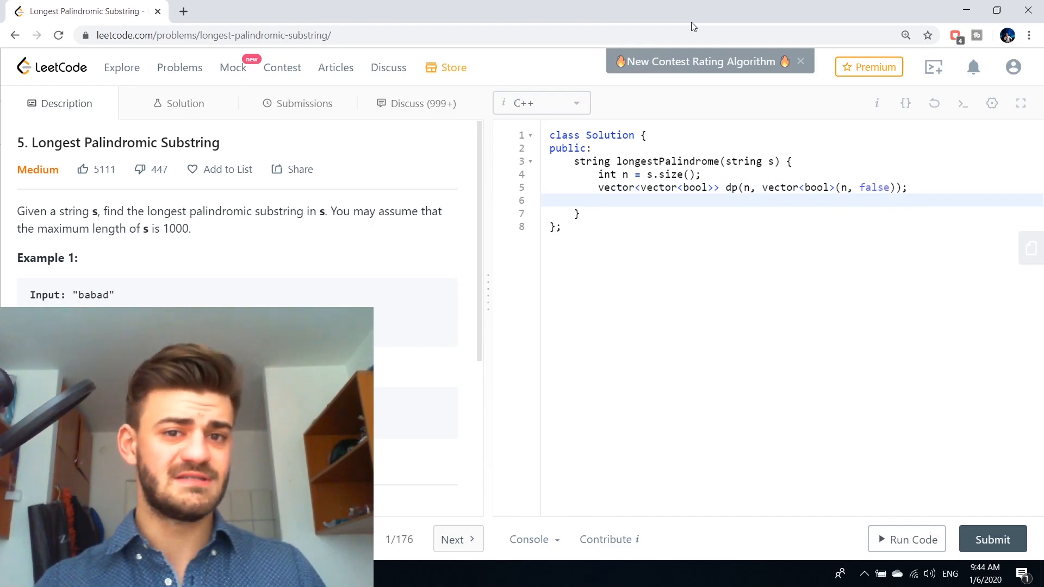
Step: Add nested loops: i from n - 1 down to 0, j from i up to n
{"action": "type", "text": "for(int i = )"}
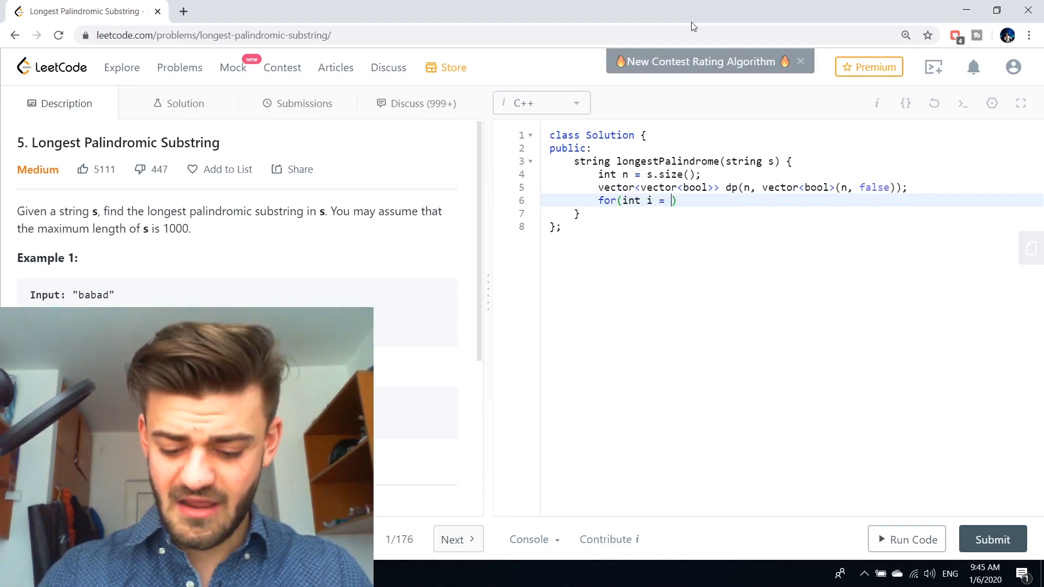
{"action": "type", "text": "n - 1; i >= 0; i"}
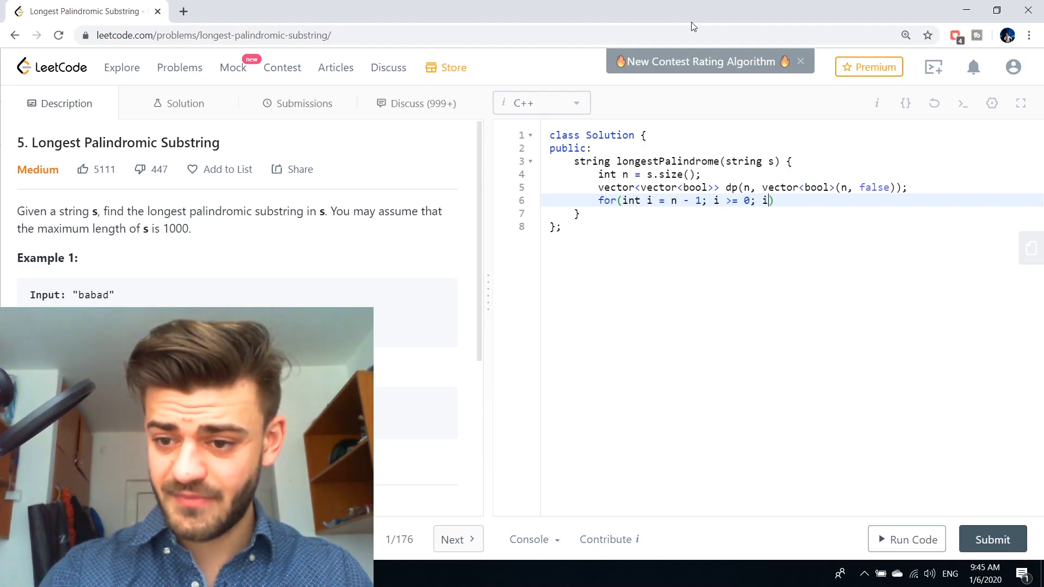
{"action": "type", "text": "for"}
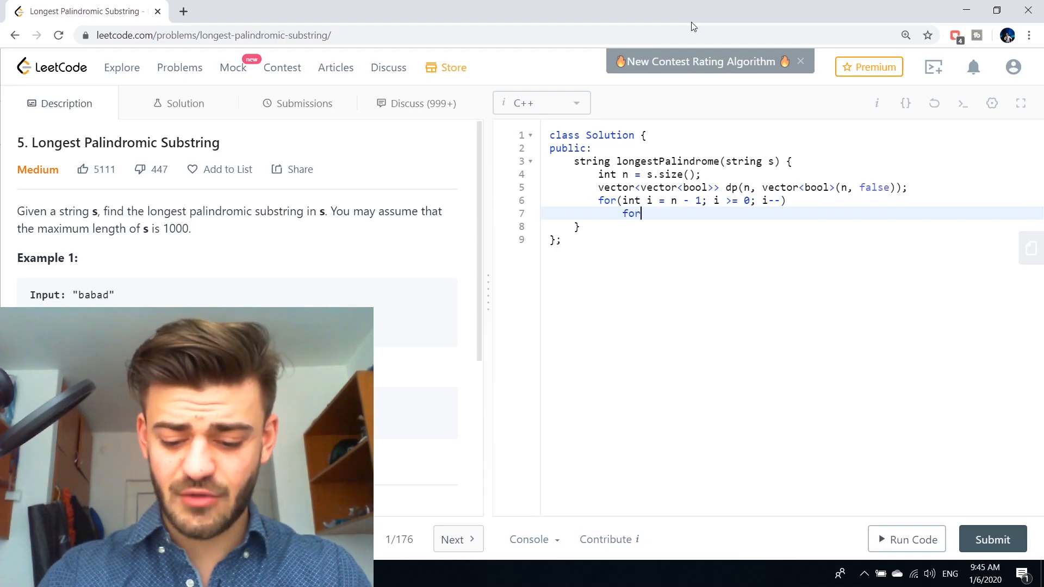
{"action": "type", "text": "(int j =-"}
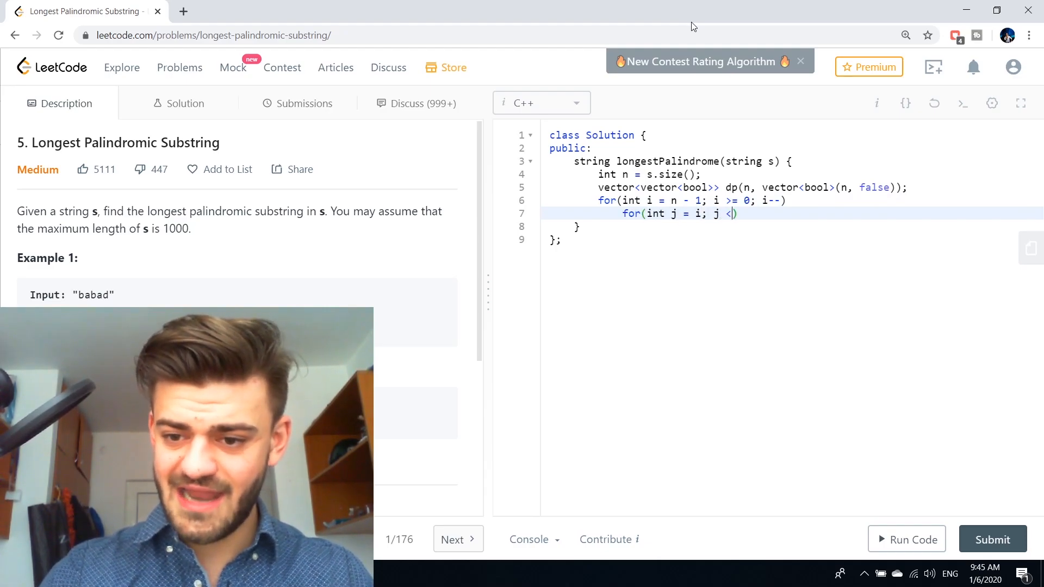
{"action": "type", "text": "n; j++)"}
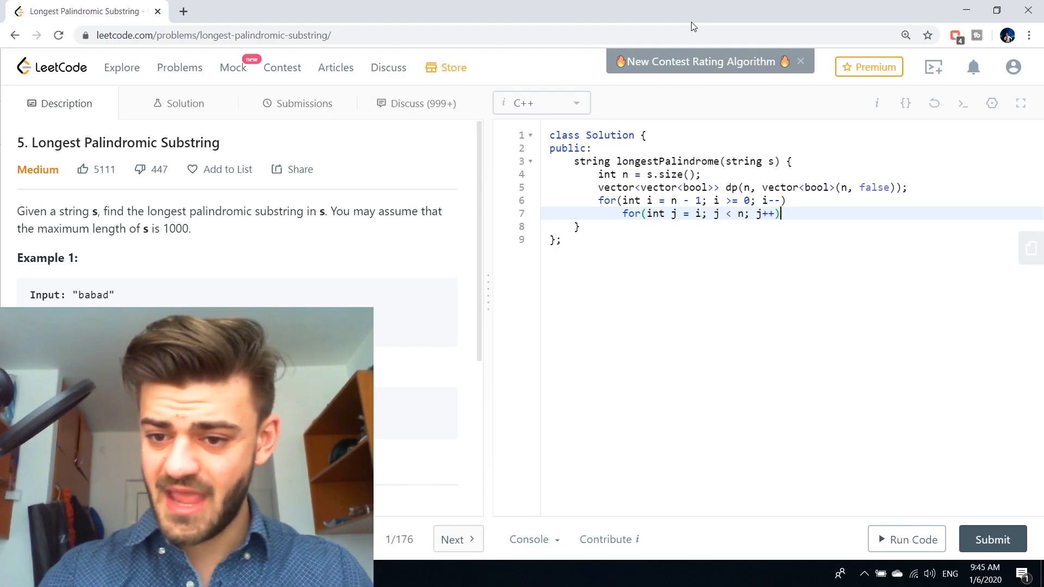
{"action": "type", "text": "{"}
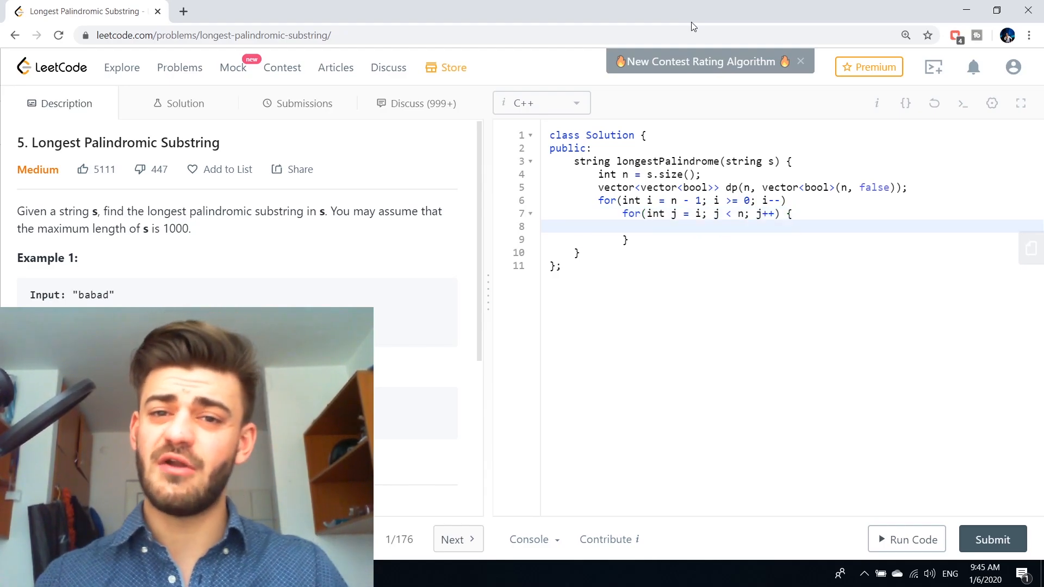
Step: Handle base cases: dp[i][j] = true when i == j, s[i] == s[j] when j == i + 1
{"action": "type", "text": "if()"}
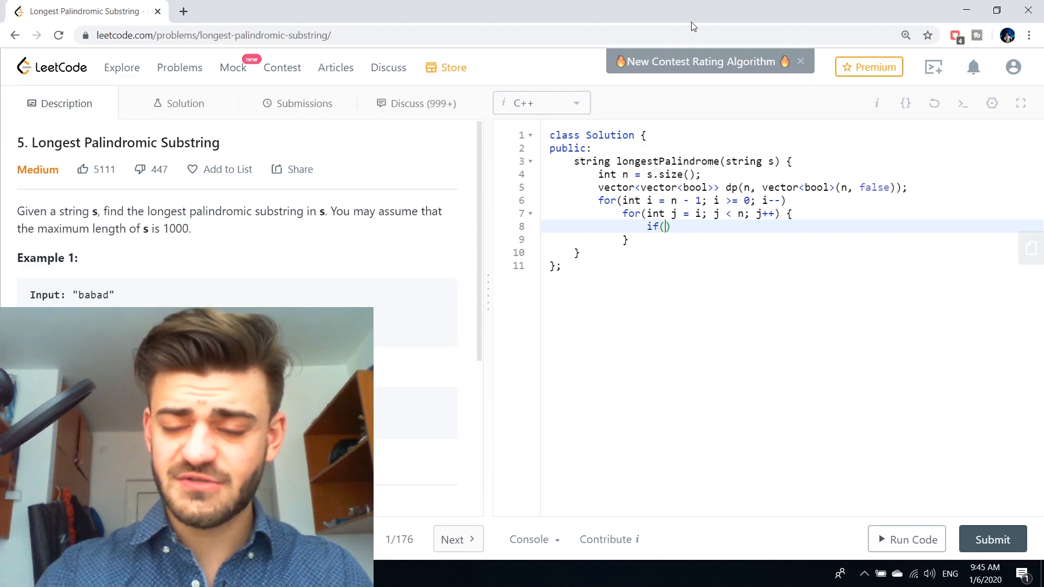
{"action": "type", "text": "i =="}
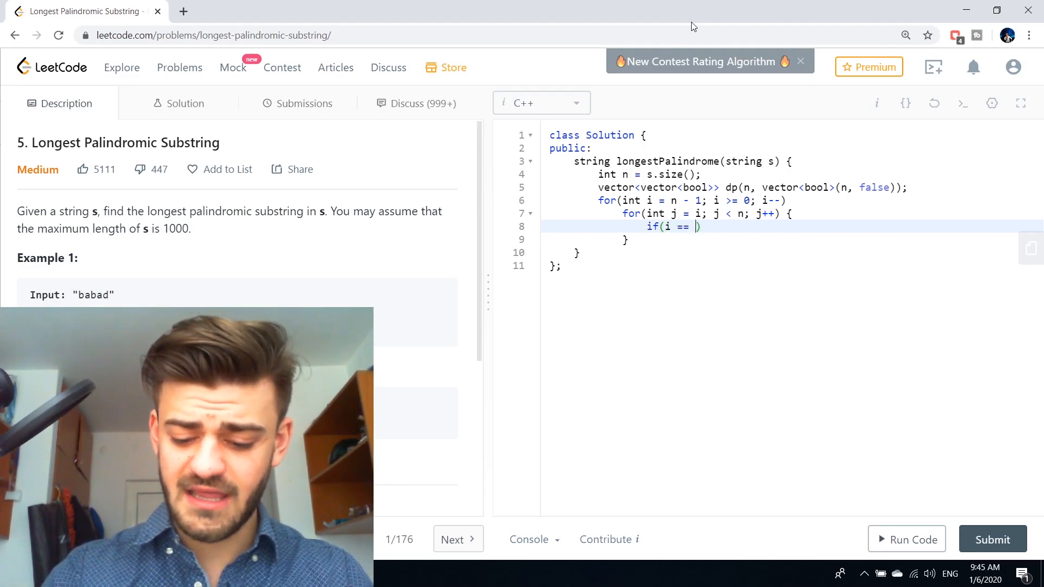
{"action": "type", "text": "j) dp[i][]"}
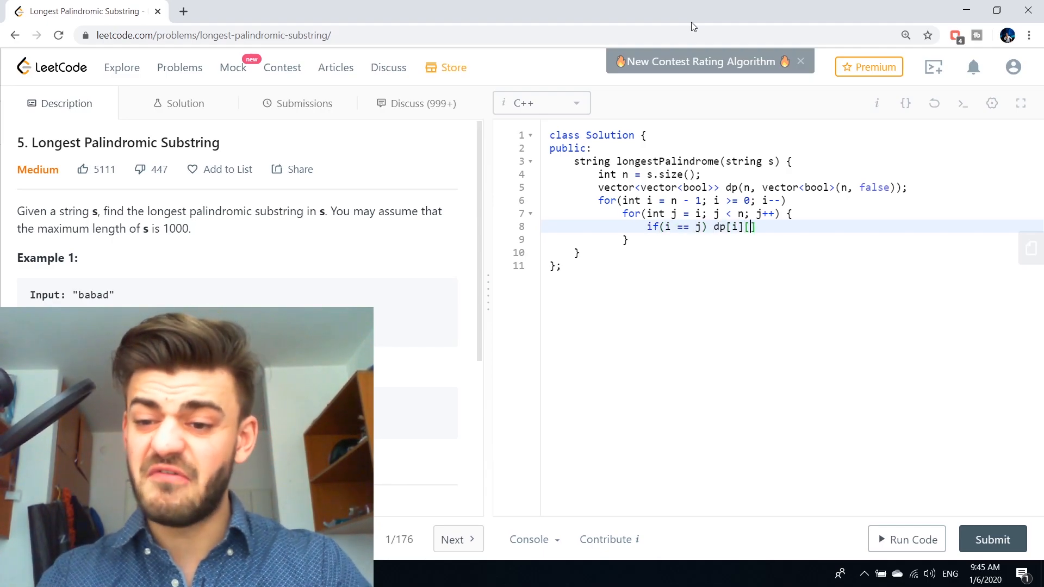
{"action": "type", "text": "j] = true;"}
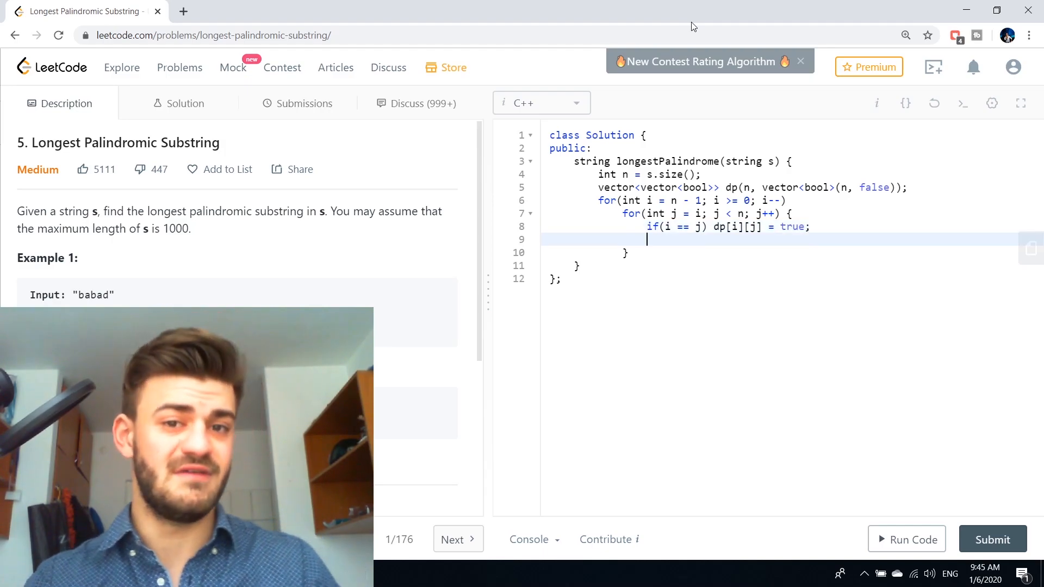
{"action": "type", "text": "else"}
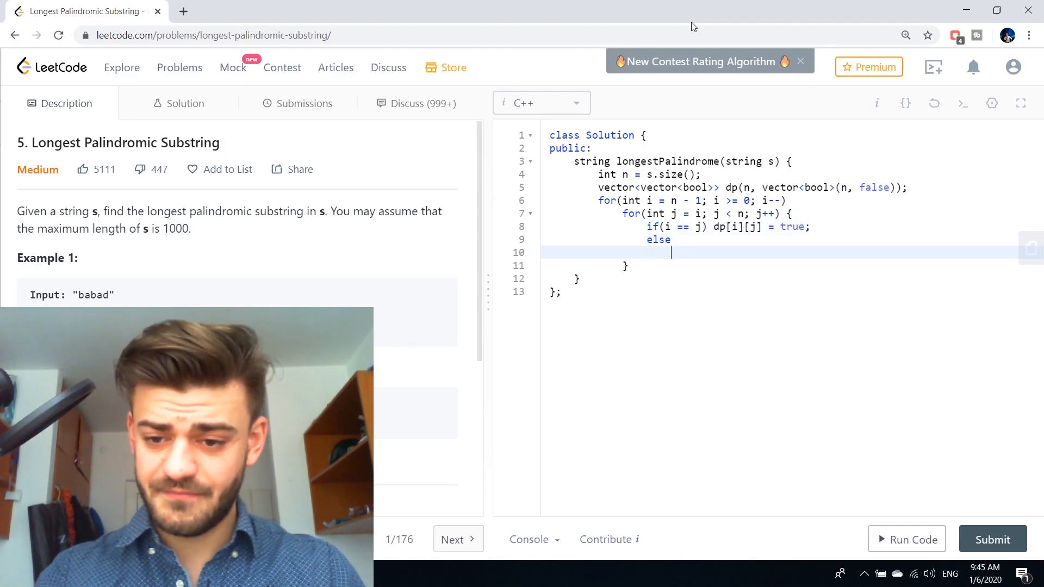
{"action": "type", "text": "if(j ==)"}
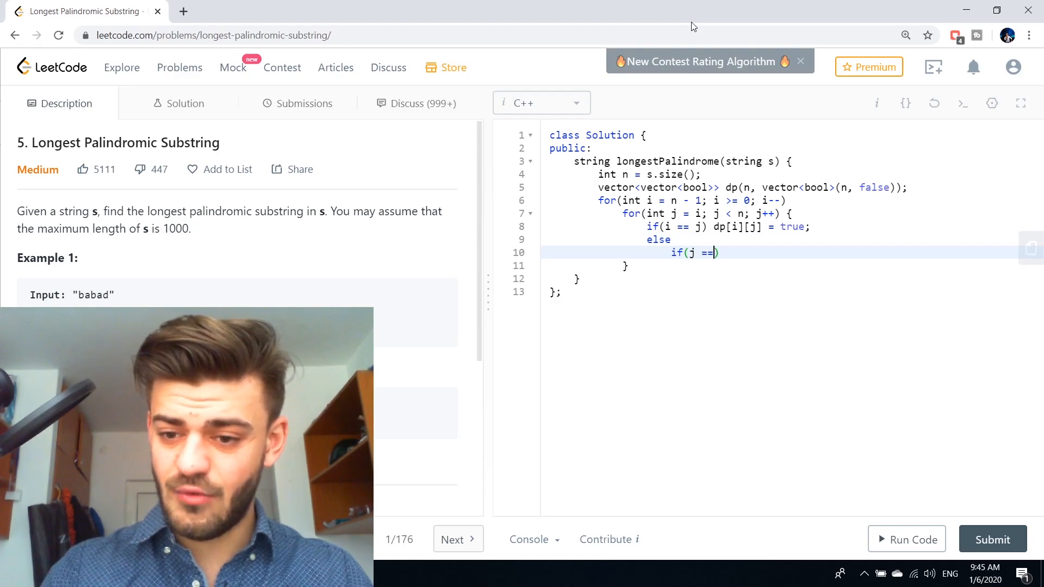
{"action": "type", "text": "i + 1)"}
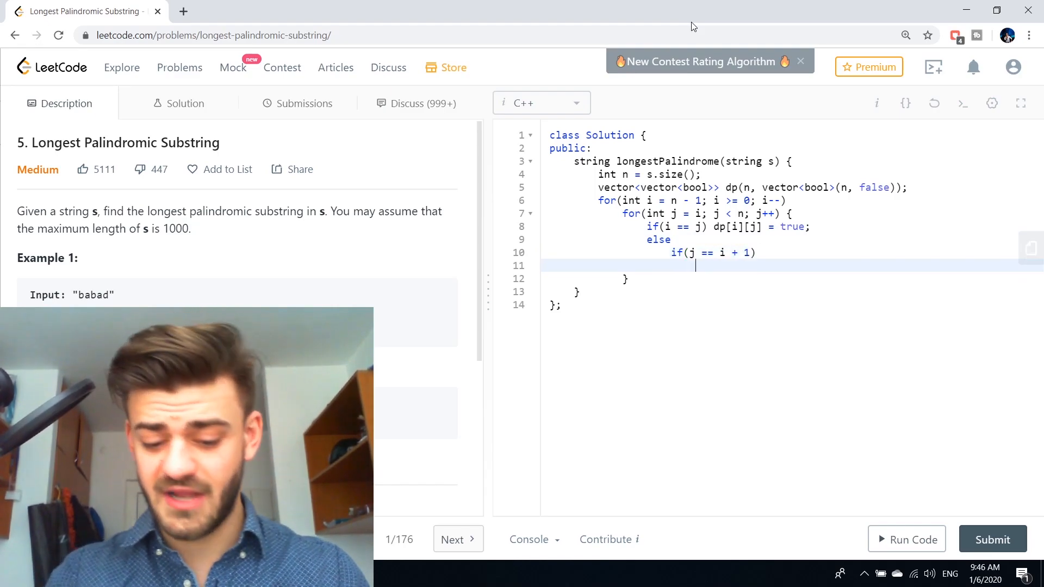
{"action": "type", "text": "dp[i][]"}
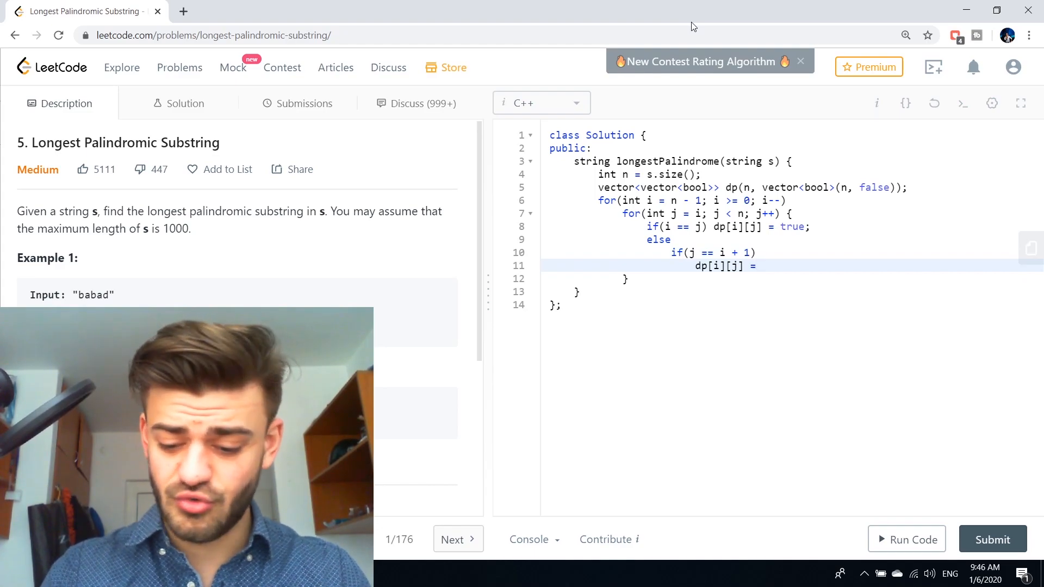
{"action": "type", "text": "(s[i] == s[j]);"}
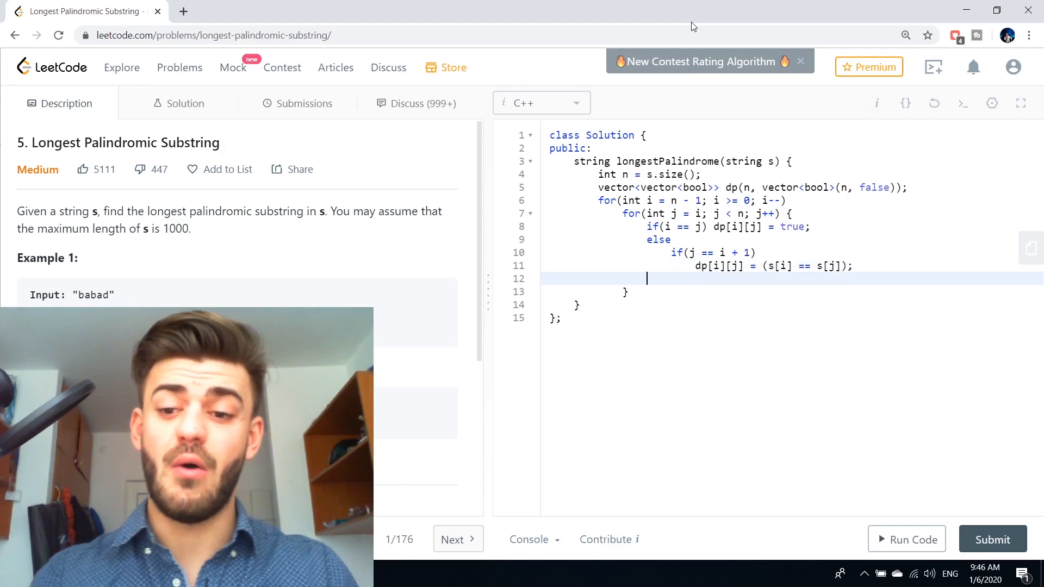
Step: Add else dp[i][j] = (s[i] == s[j] && dp[i+1][j-1]); and run the sample test
{"action": "type", "text": "else"}
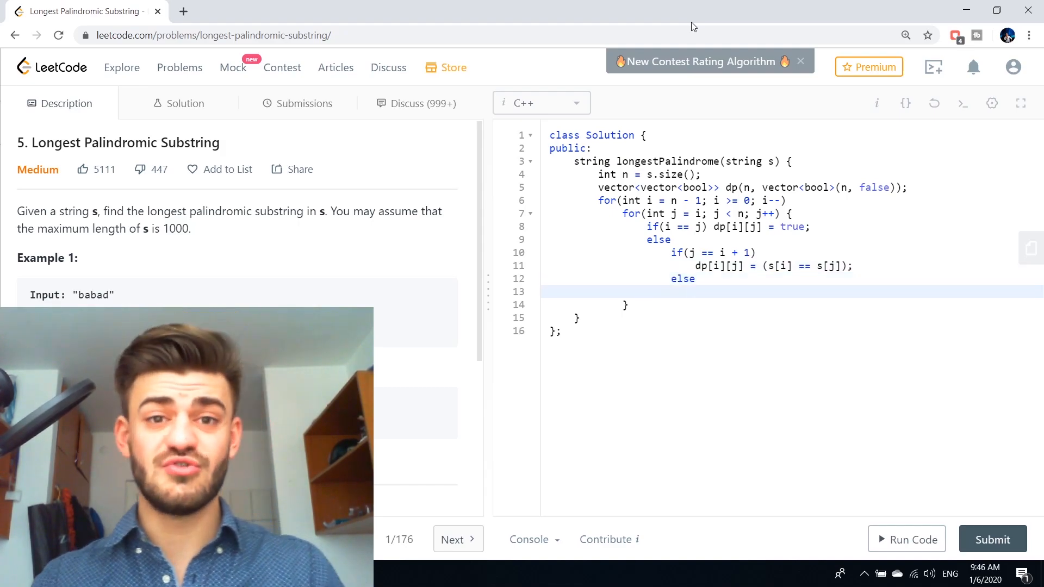
{"action": "type", "text": "dp[i"}
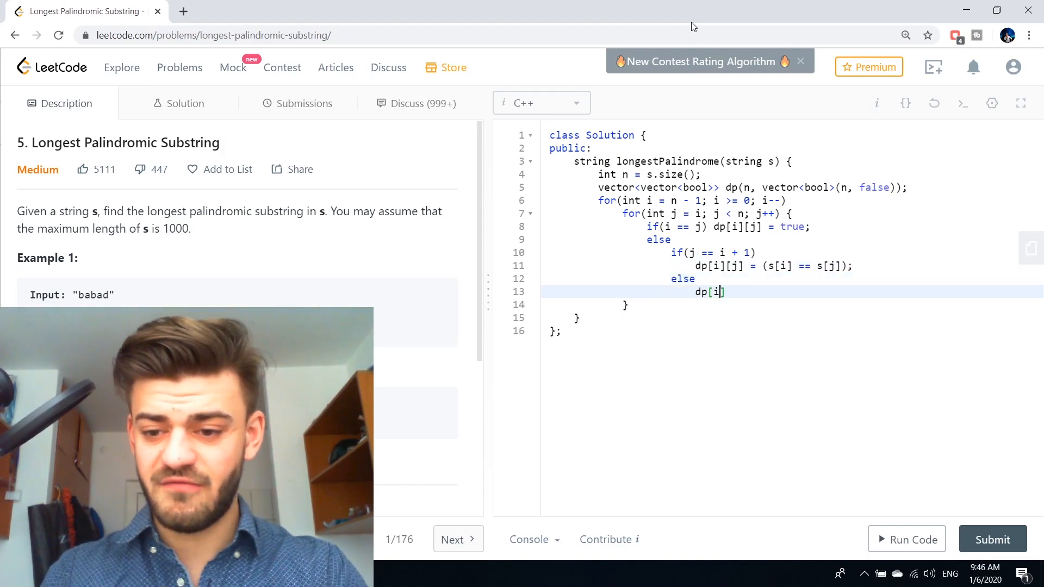
{"action": "type", "text": "][j]"}
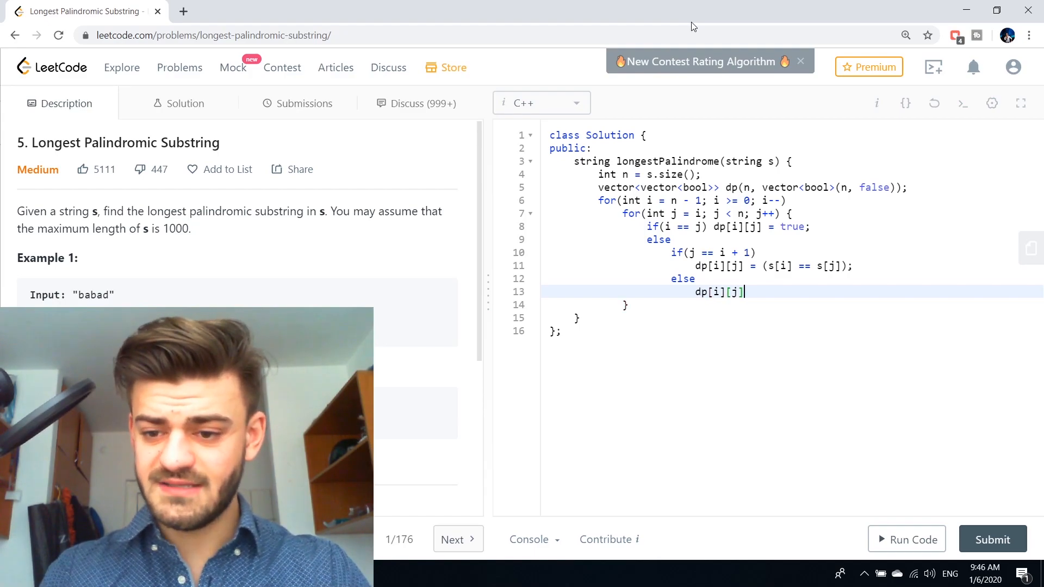
{"action": "type", "text": "= (s[i] =="}
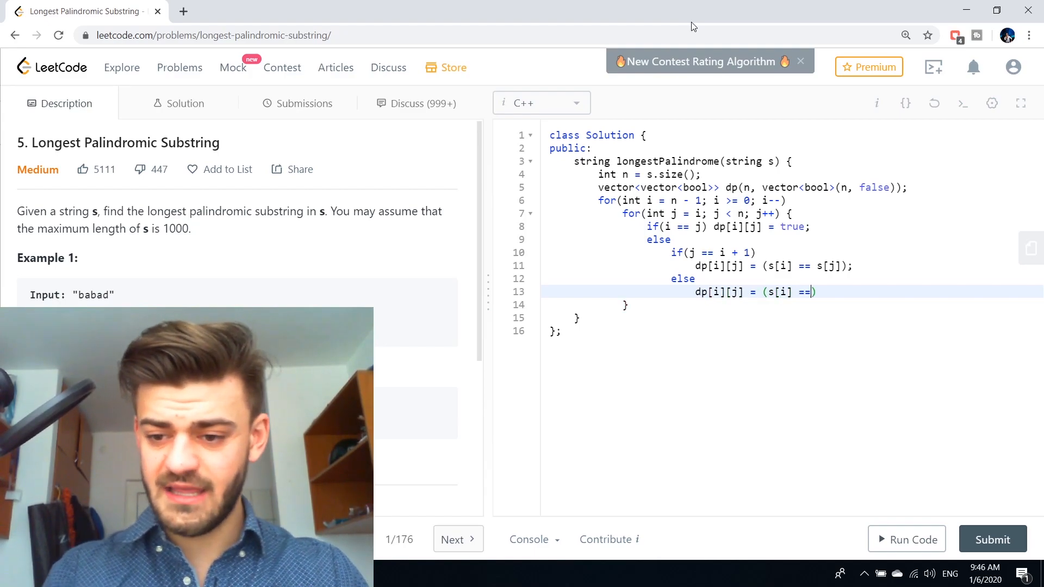
{"action": "type", "text": "s[j] && dp[i+1][]"}
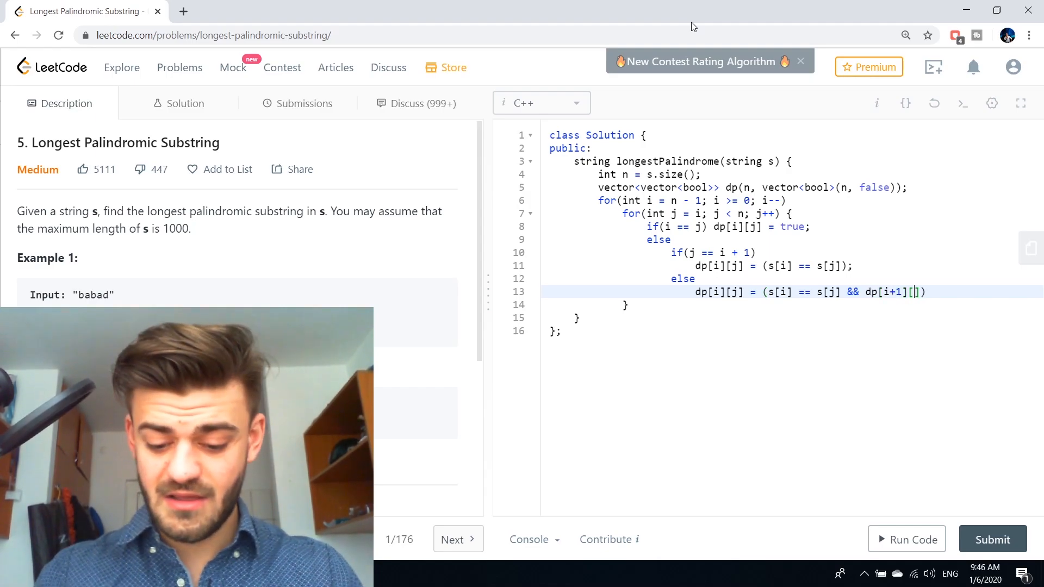
{"action": "type", "text": "[j-1]);"}
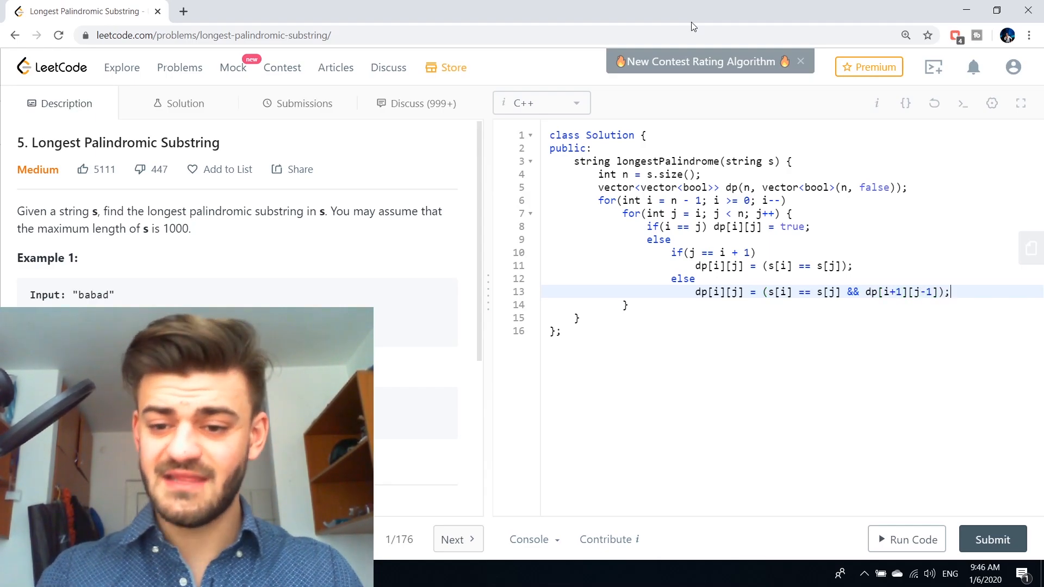
{"action": "left_click", "coordinate": [907, 539]}
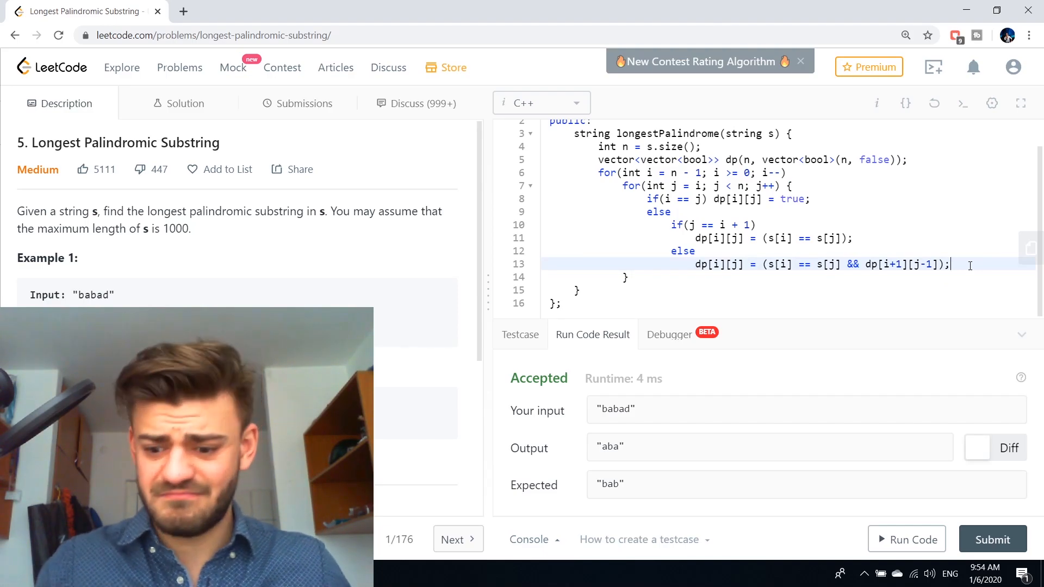
Step: Start the tracking if and declare maxLen = 0, ansLeft, ansRight
{"action": "type", "text": "if(dp[i][j] &&"}
{"action": "left_click", "coordinate": [649, 147]}
{"action": "type", "text": ", maxLen"}
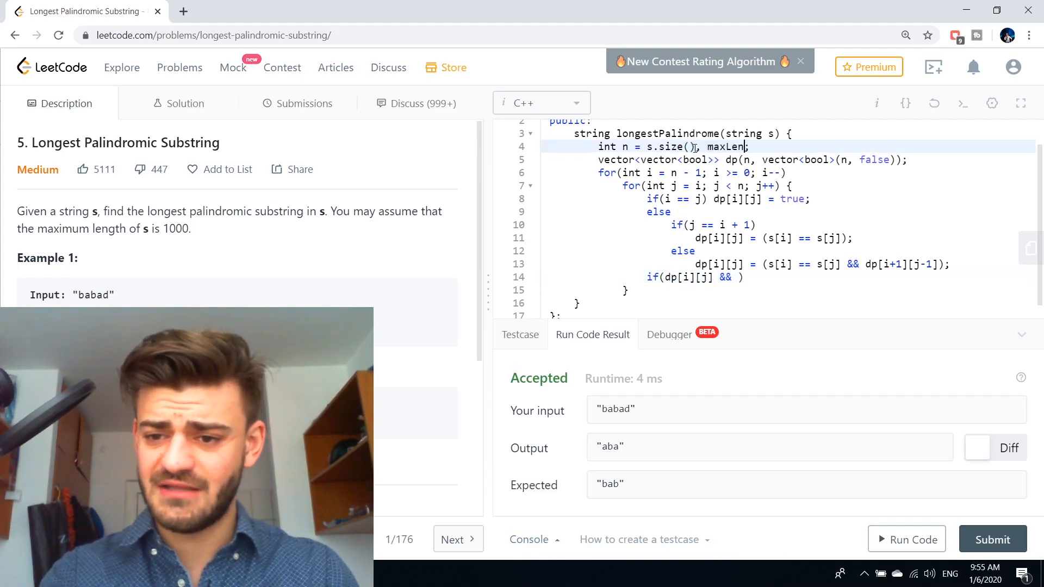
{"action": "type", "text": "= 0,"}
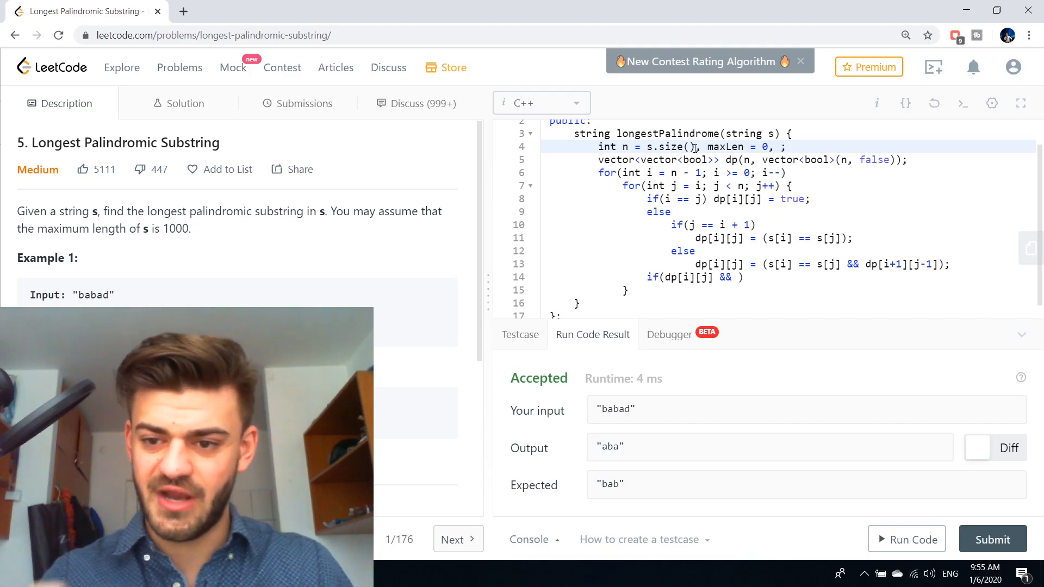
{"action": "type", "text": "ansLeft, a"}
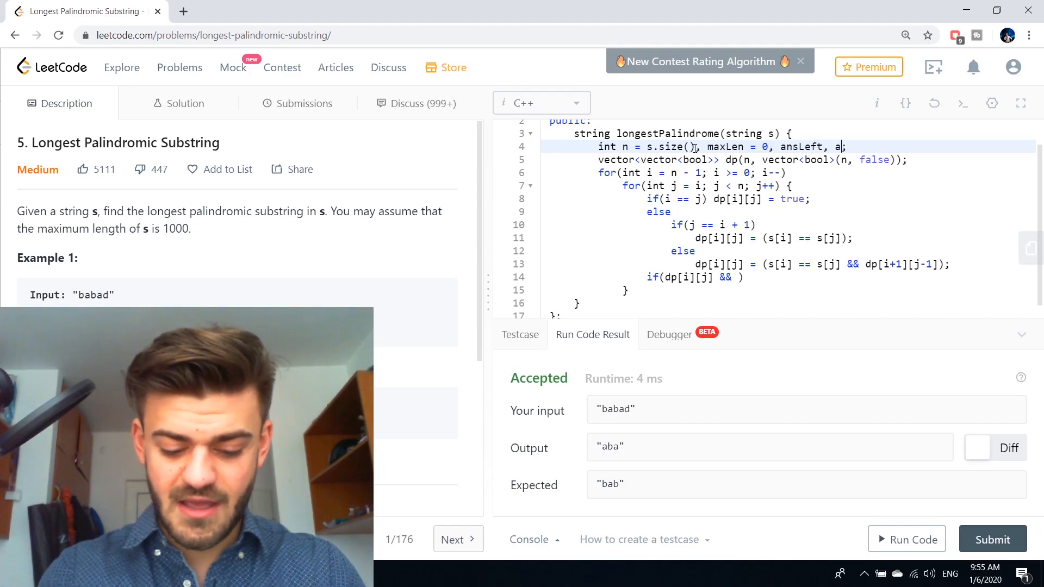
{"action": "type", "text": "nsRight;"}
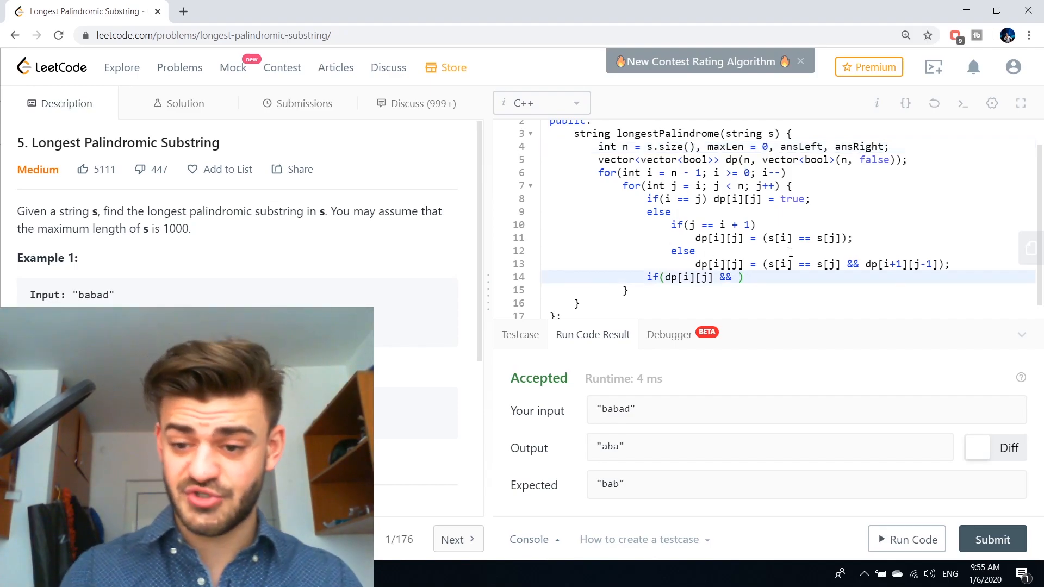
Step: When dp[i][j] and j - i + 1 > maxLen, set maxLen = j - i + 1, ansLeft = i, ansRight = j
{"action": "type", "text": "j ="}
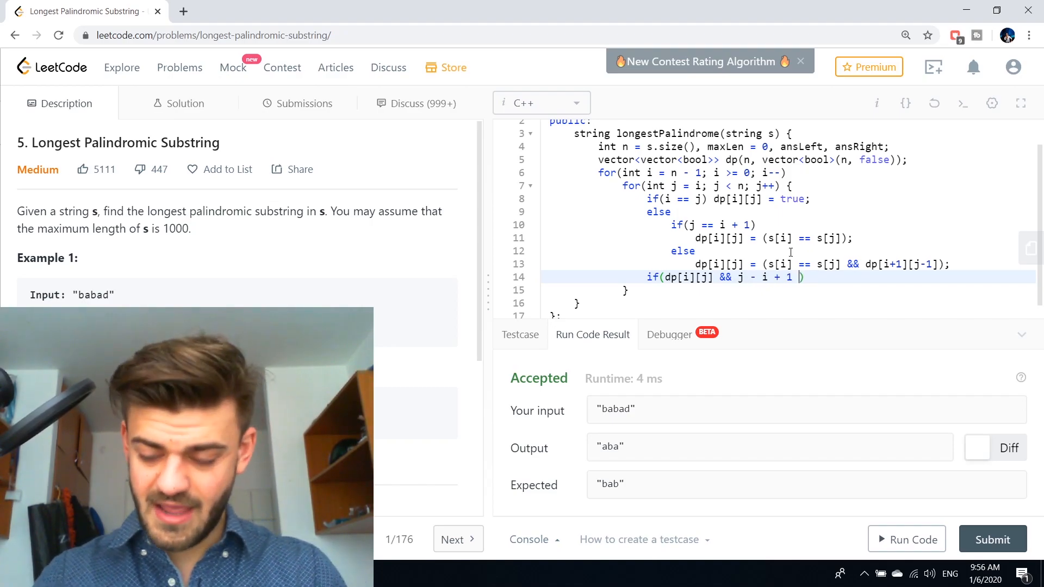
{"action": "type", "text": "> maxLen) {"}
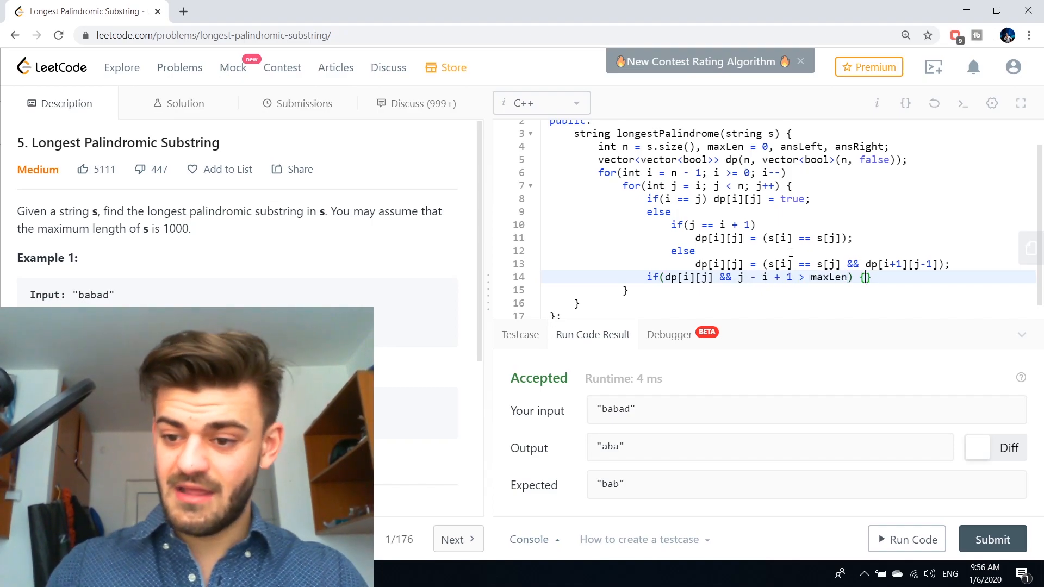
{"action": "type", "text": "maxLen ="}
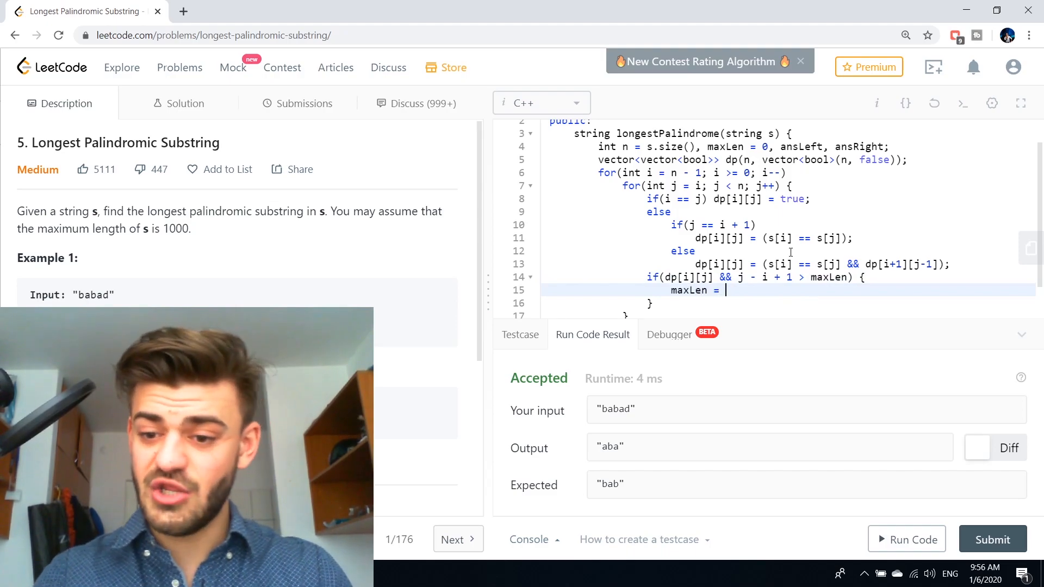
{"action": "type", "text": "j - i"}
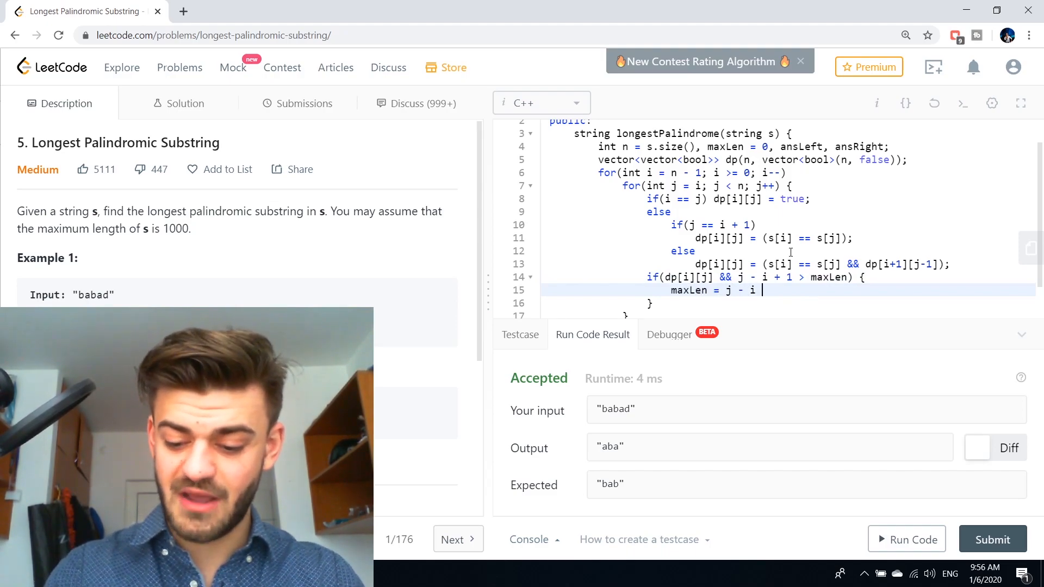
{"action": "type", "text": "+ 1;"}
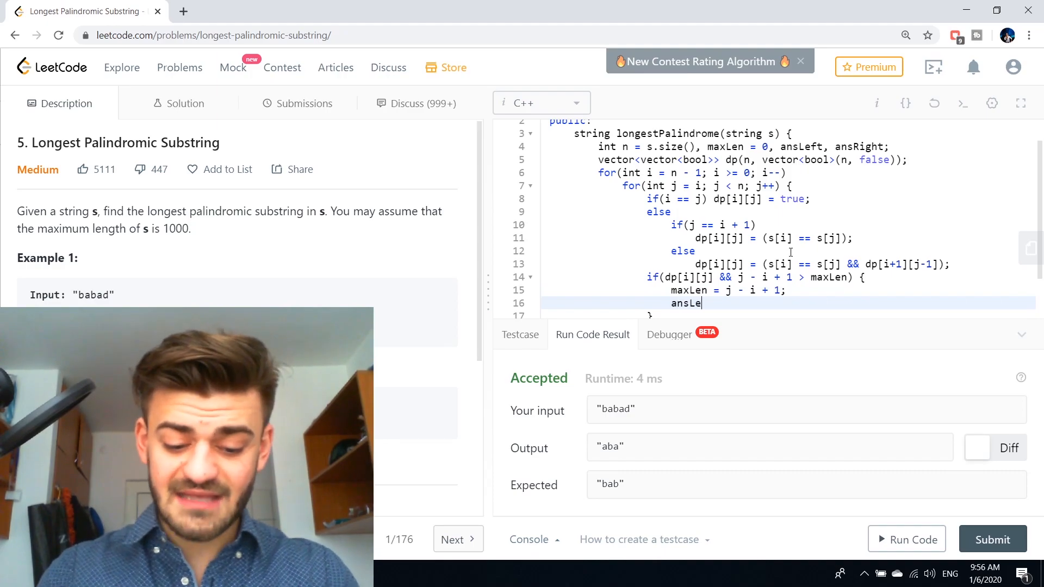
{"action": "type", "text": "ft = i; a"}
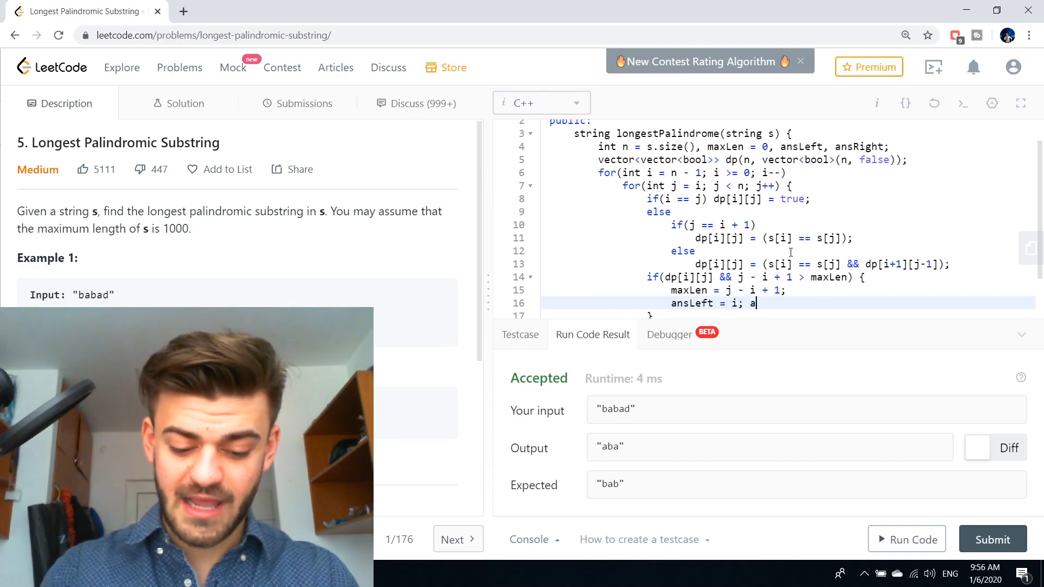
{"action": "type", "text": "nsRight = j;"}
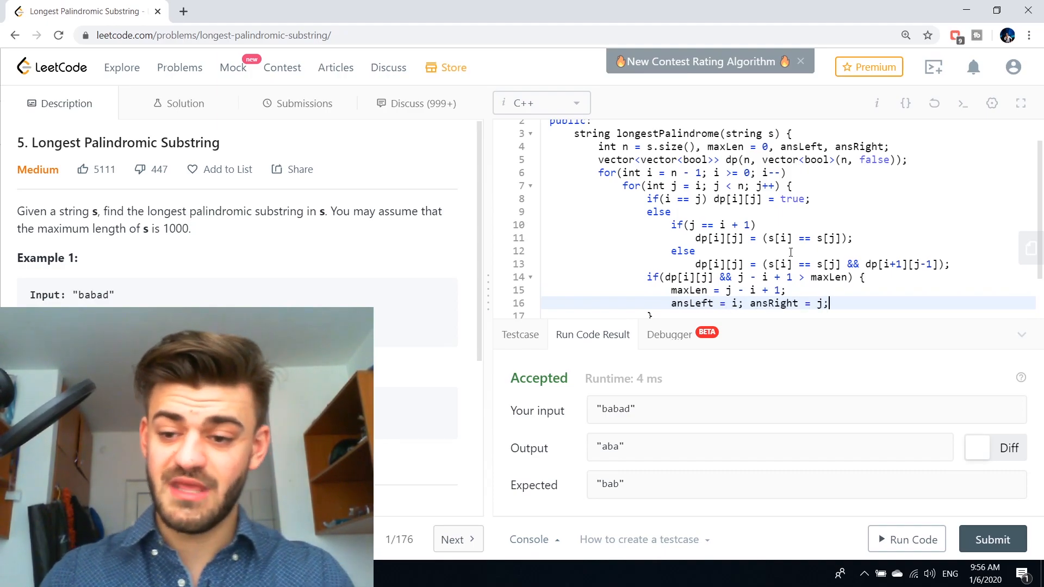
{"action": "scroll", "scroll_direction": "down", "scroll_amount": 3}
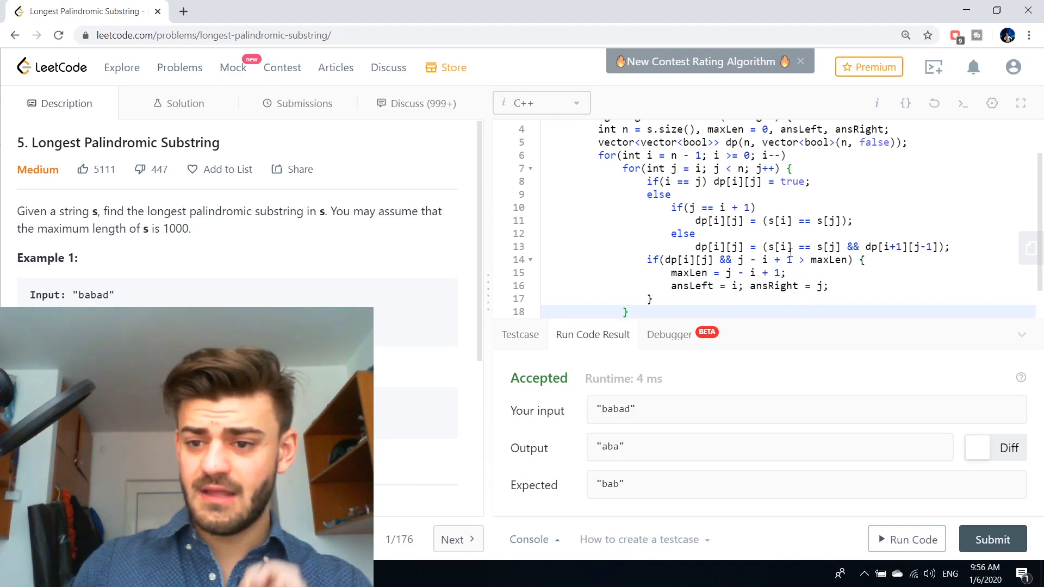
Step: After the loops, return s.substr(ansLeft, maxLen)
{"action": "scroll", "scroll_direction": "down", "scroll_amount": 3}
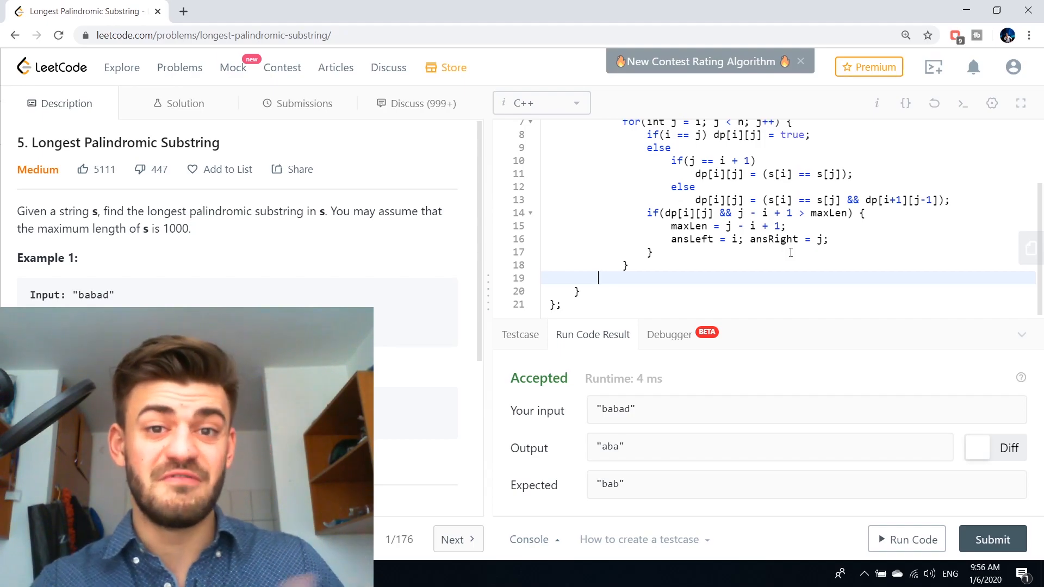
{"action": "type", "text": "return"}
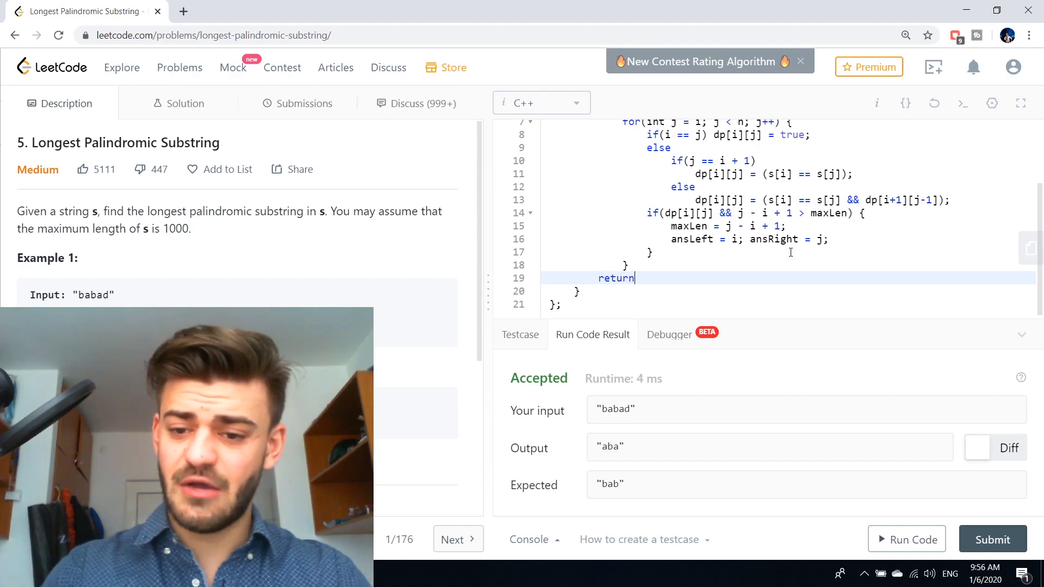
{"action": "type", "text": "s.substr"}
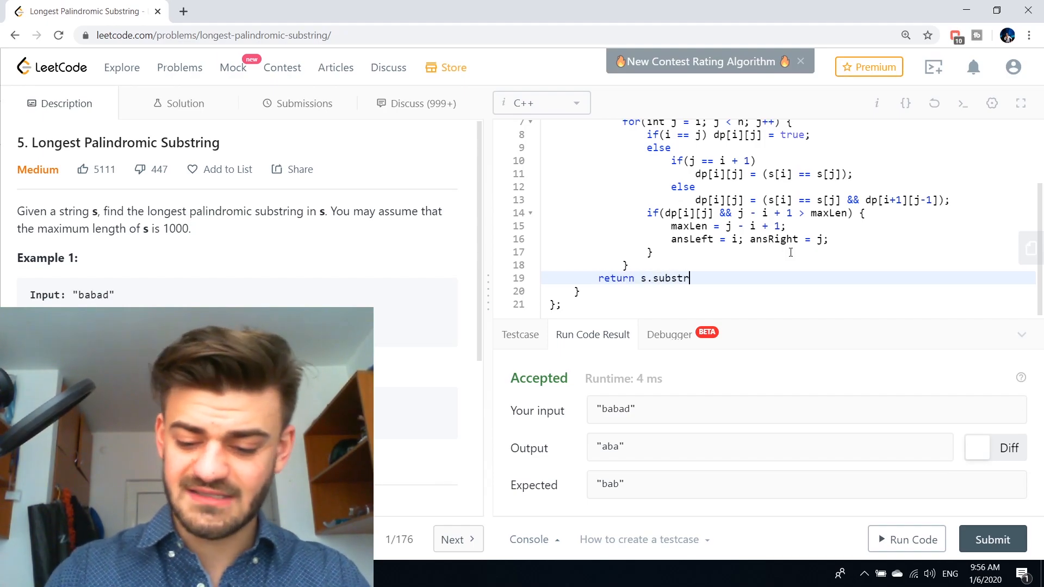
{"action": "type", "text": "(an)"}
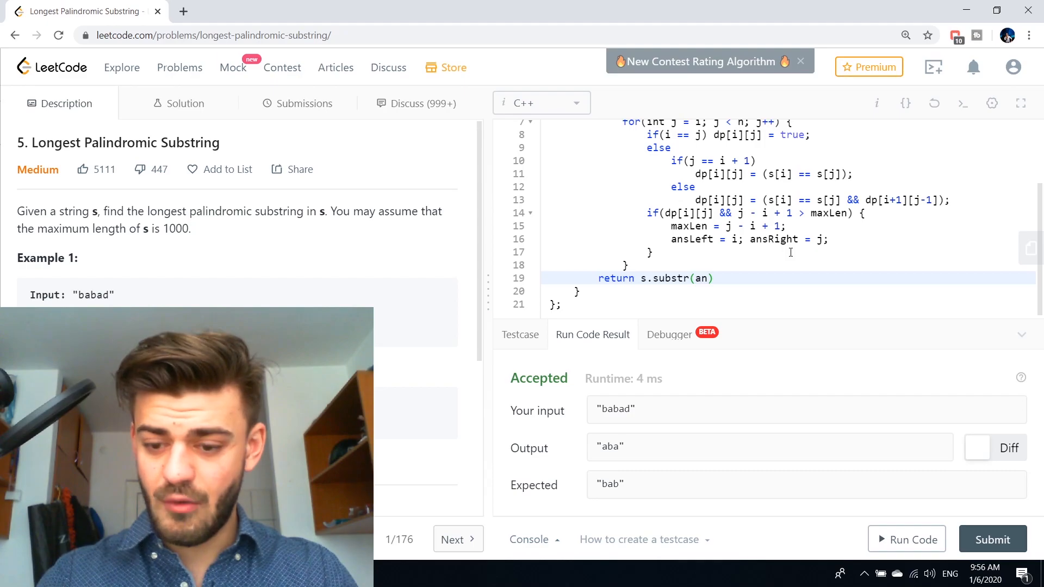
{"action": "type", "text": "ansLeft,"}
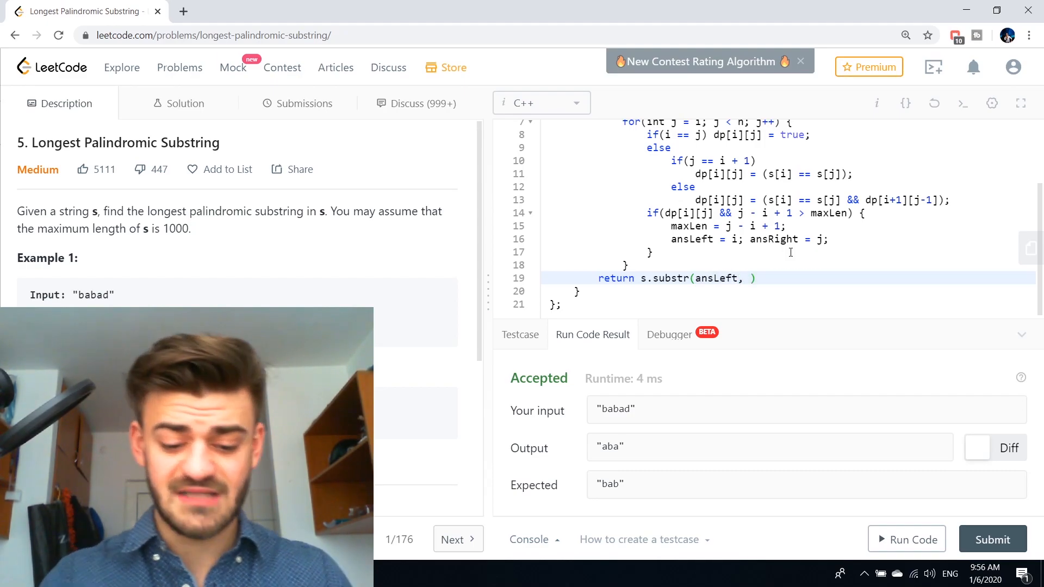
{"action": "type", "text": "maxLen"}
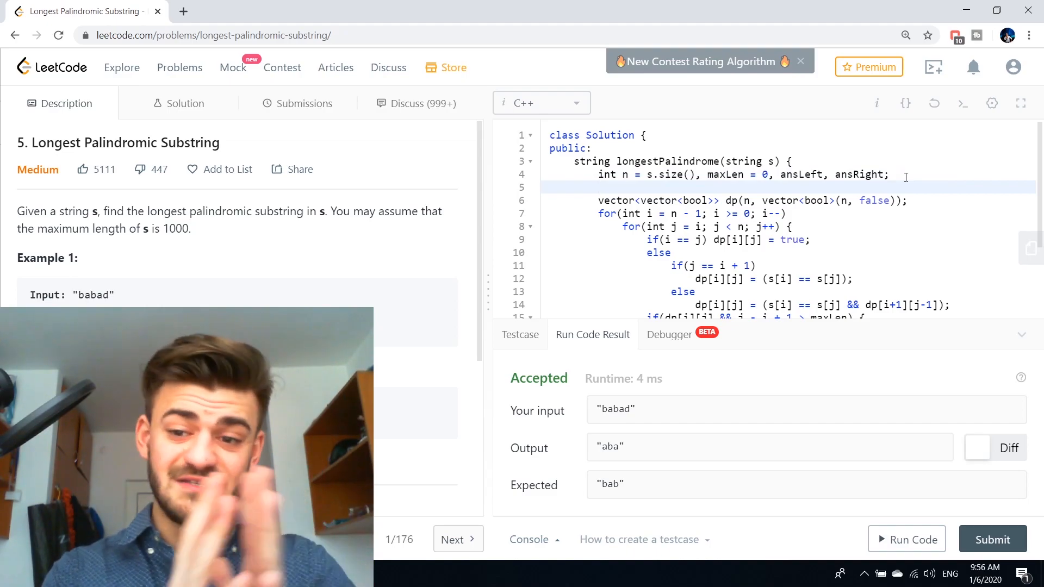
Step: Add if(n == 0) return ""; and submit, getting Success at 412 ms and 18.9 MB
{"action": "type", "text": "if()"}
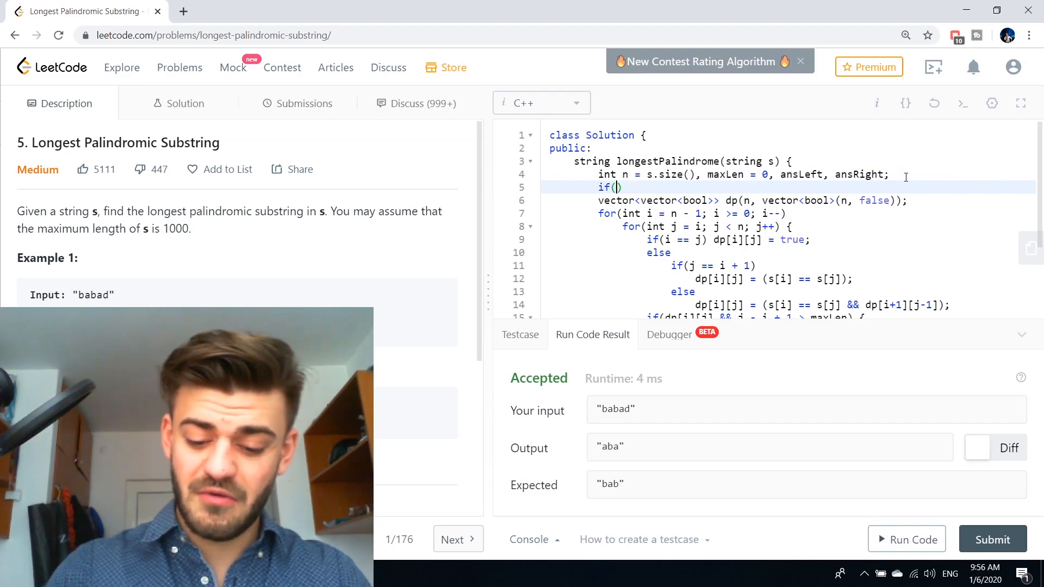
{"action": "type", "text": "n == 0) return \"\";"}
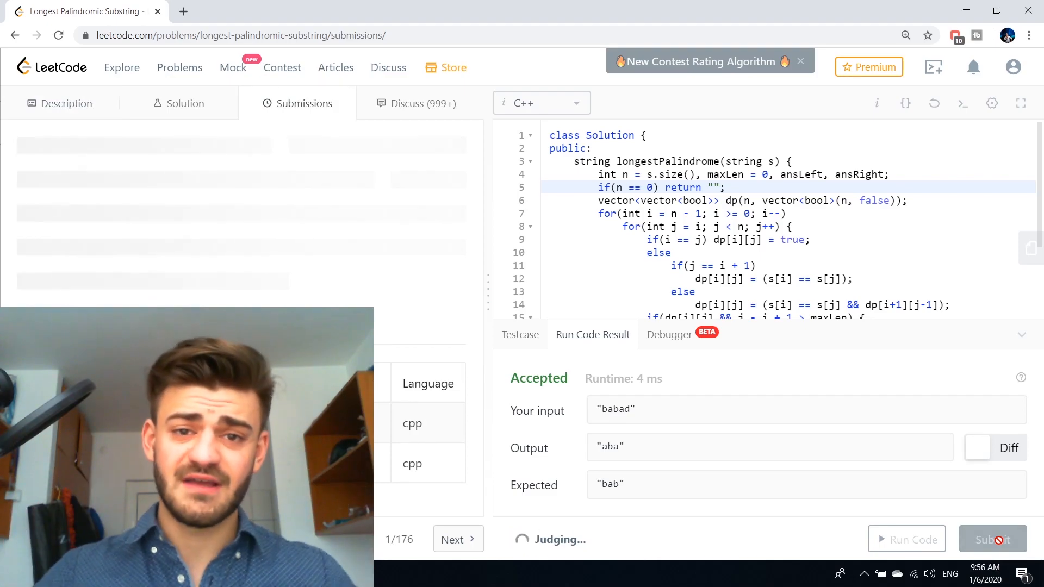
{"action": "left_click", "coordinate": [992, 539]}
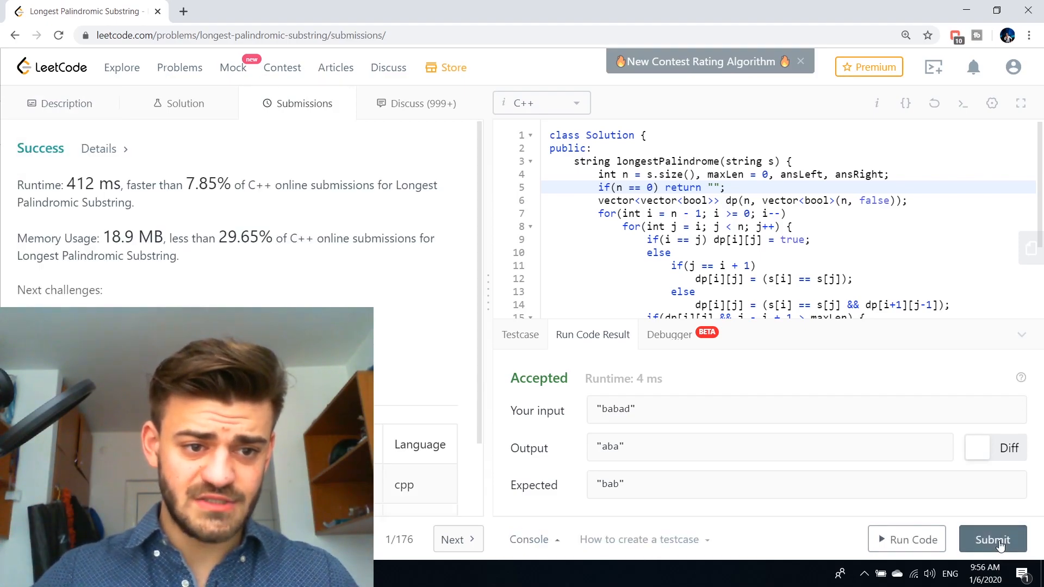